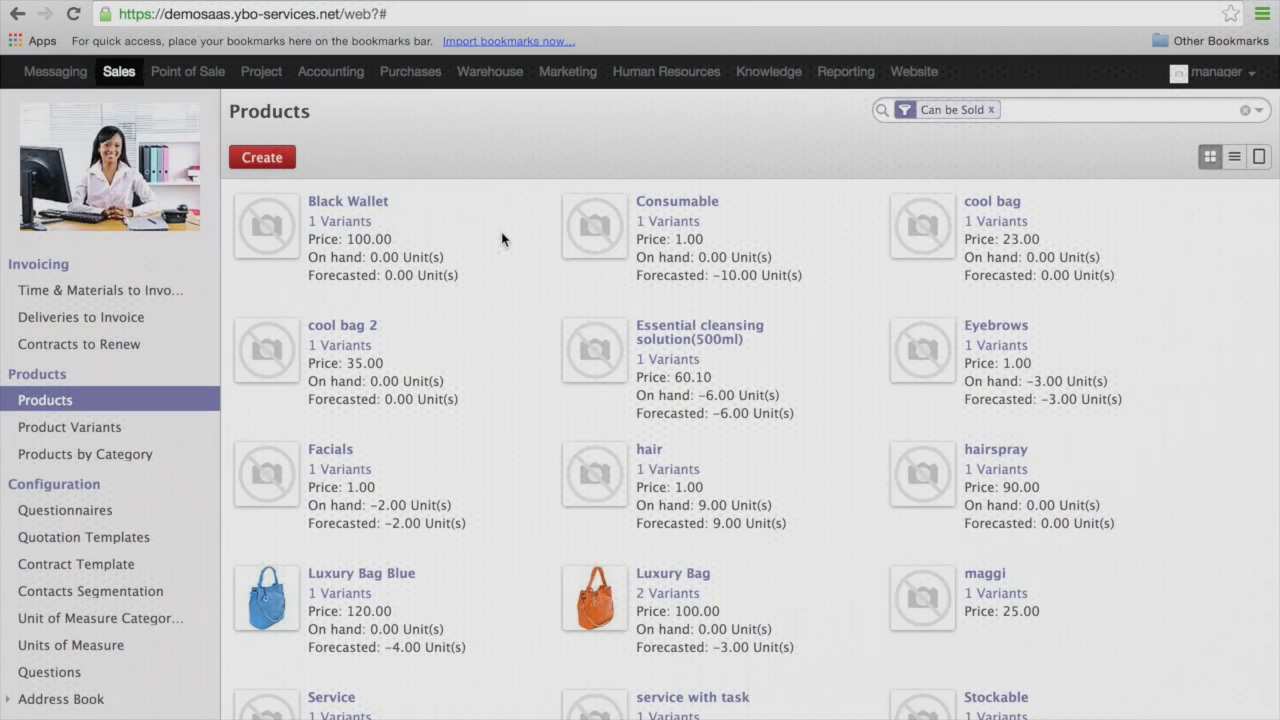
mouse_move(520, 314)
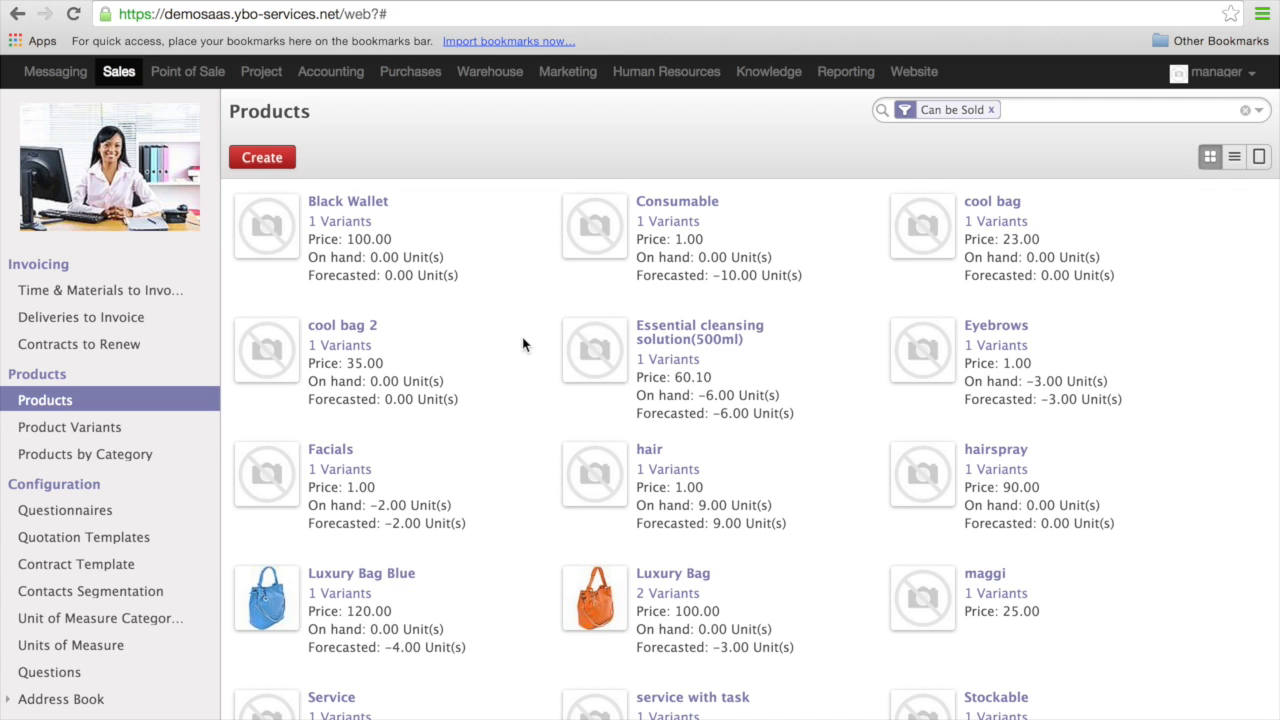
Start a new product named 'Service recurring'
left_click(260, 156)
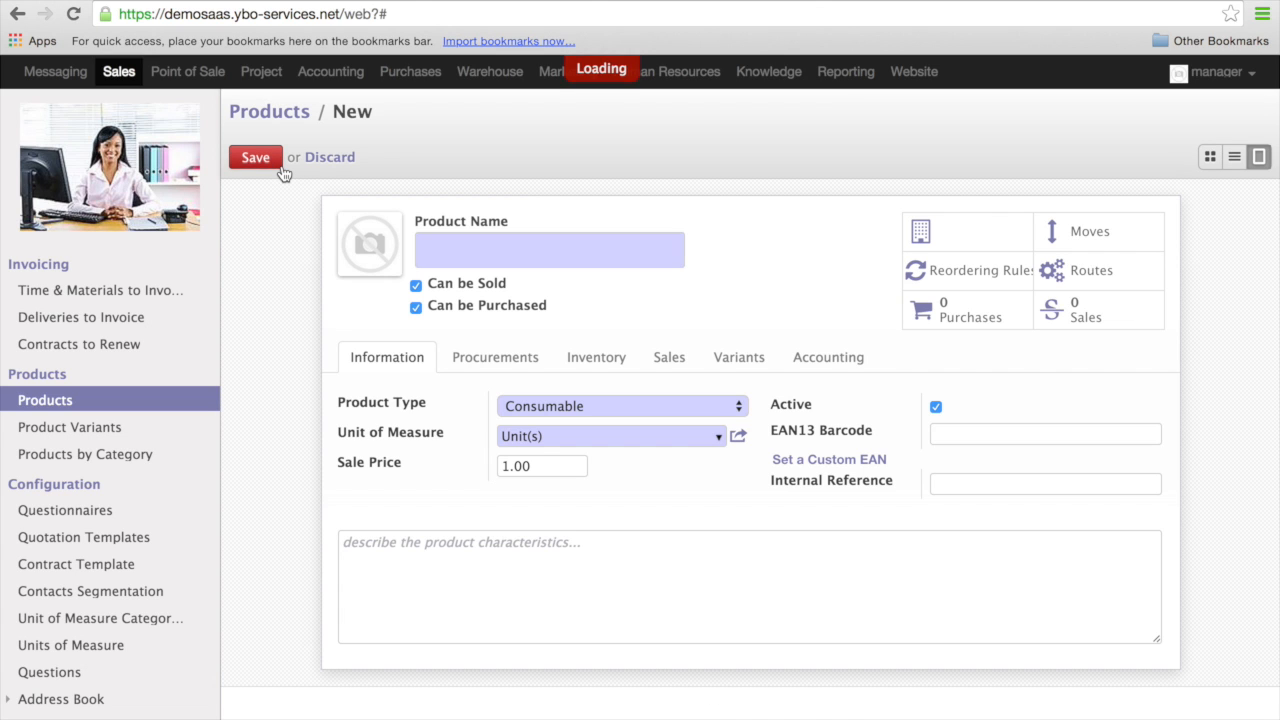
type("Servi")
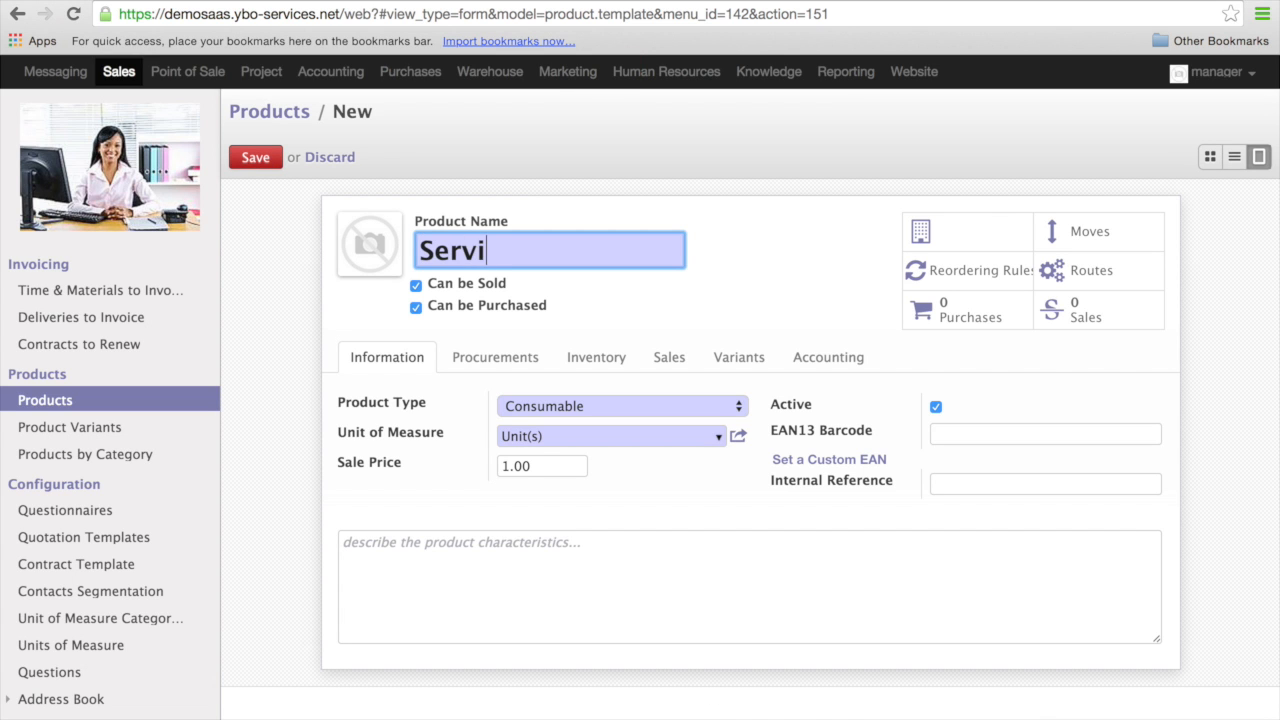
type("ce recuu")
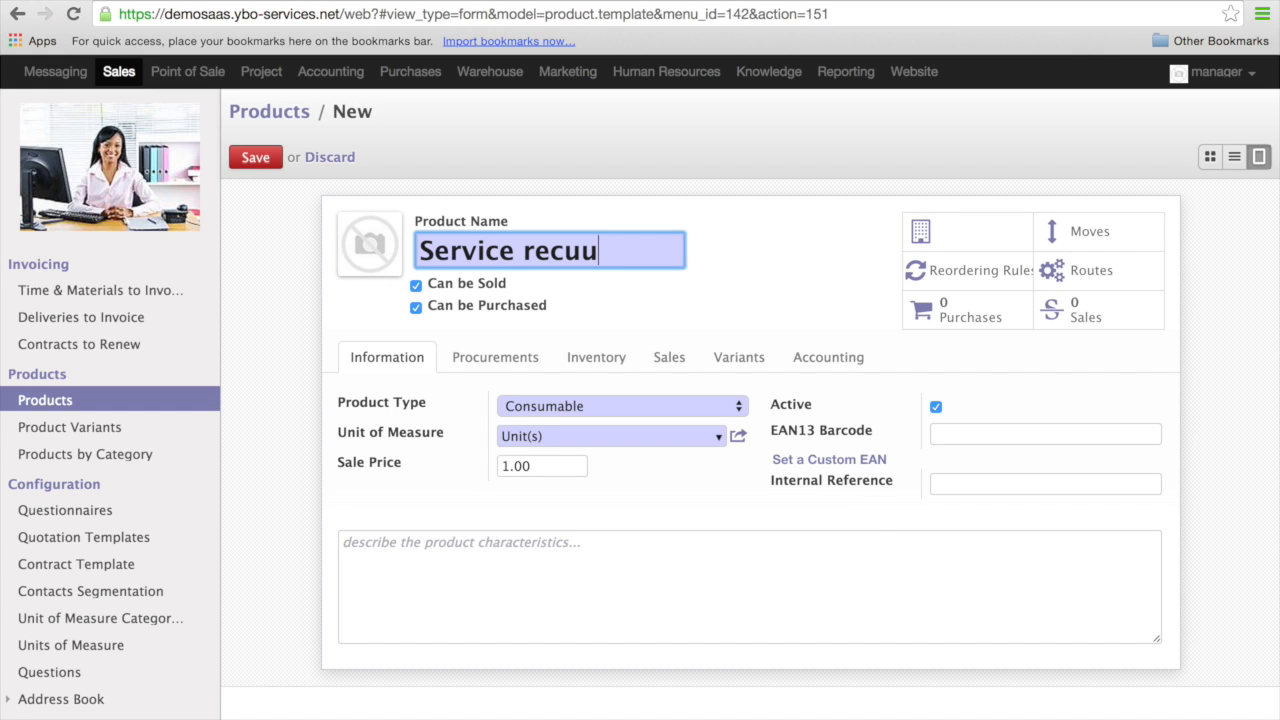
type("rring")
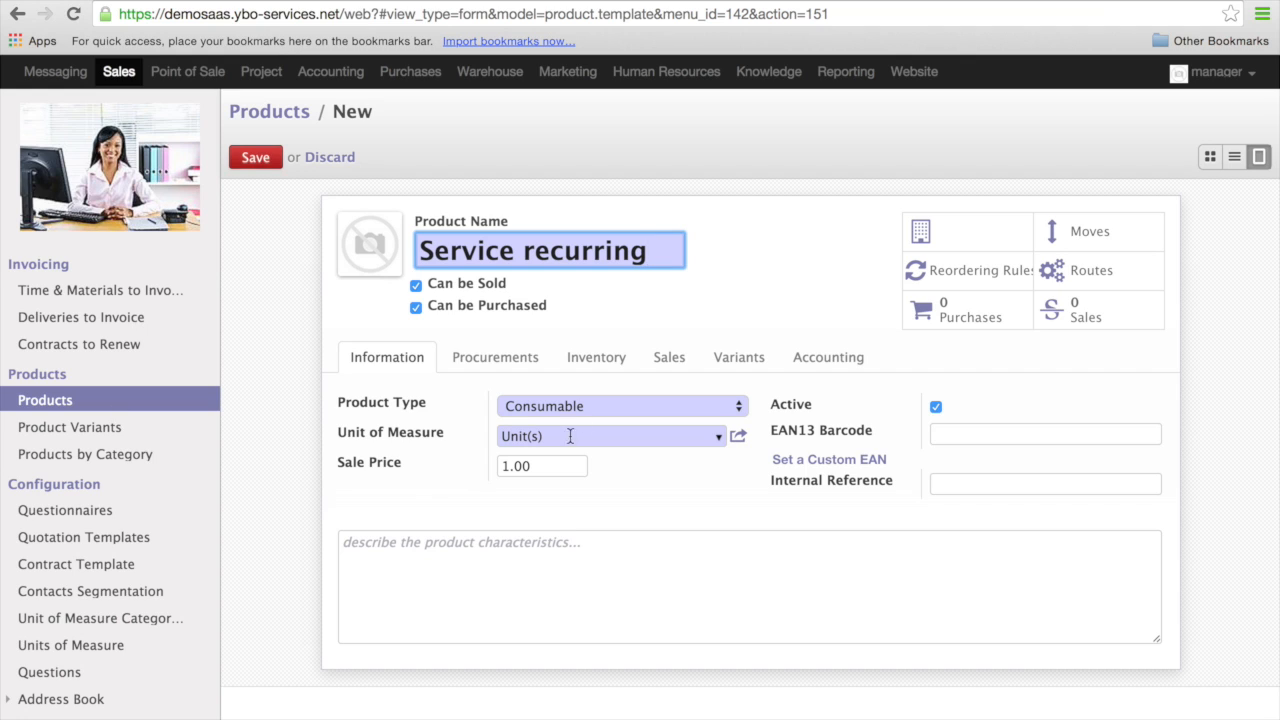
Make the product a Service type with a sale price of 35
left_click(620, 404)
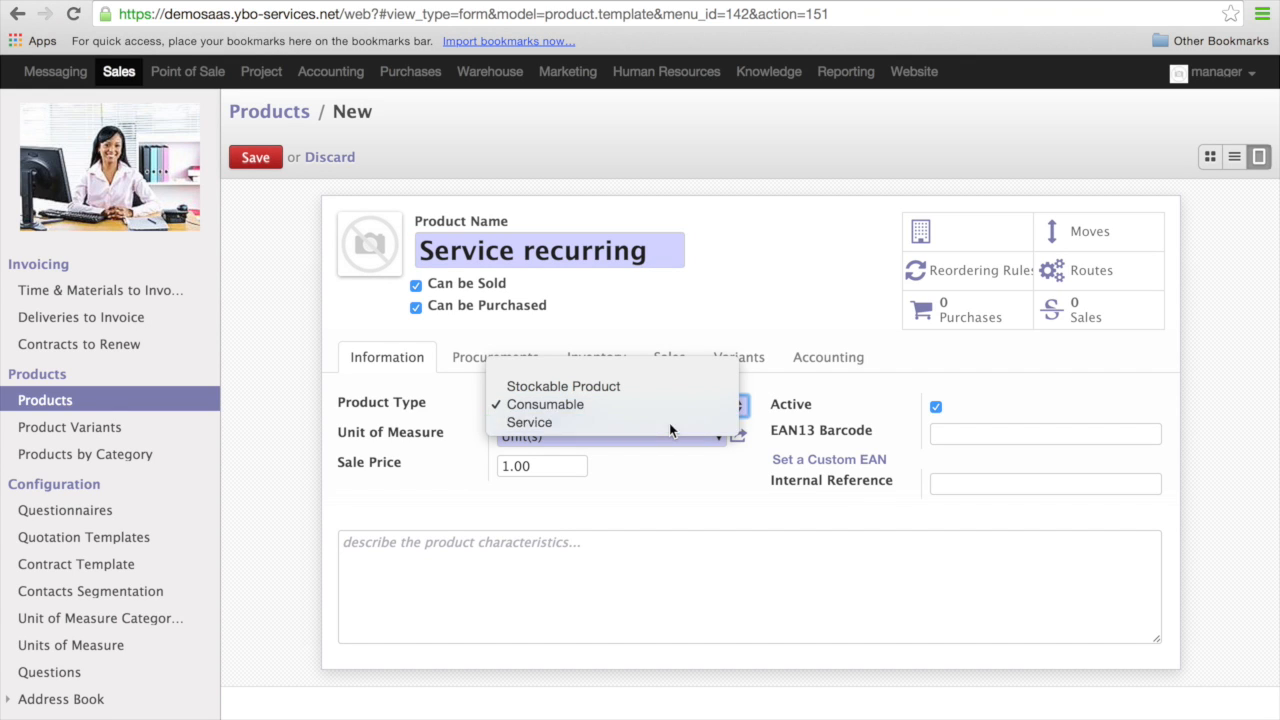
left_click(528, 422)
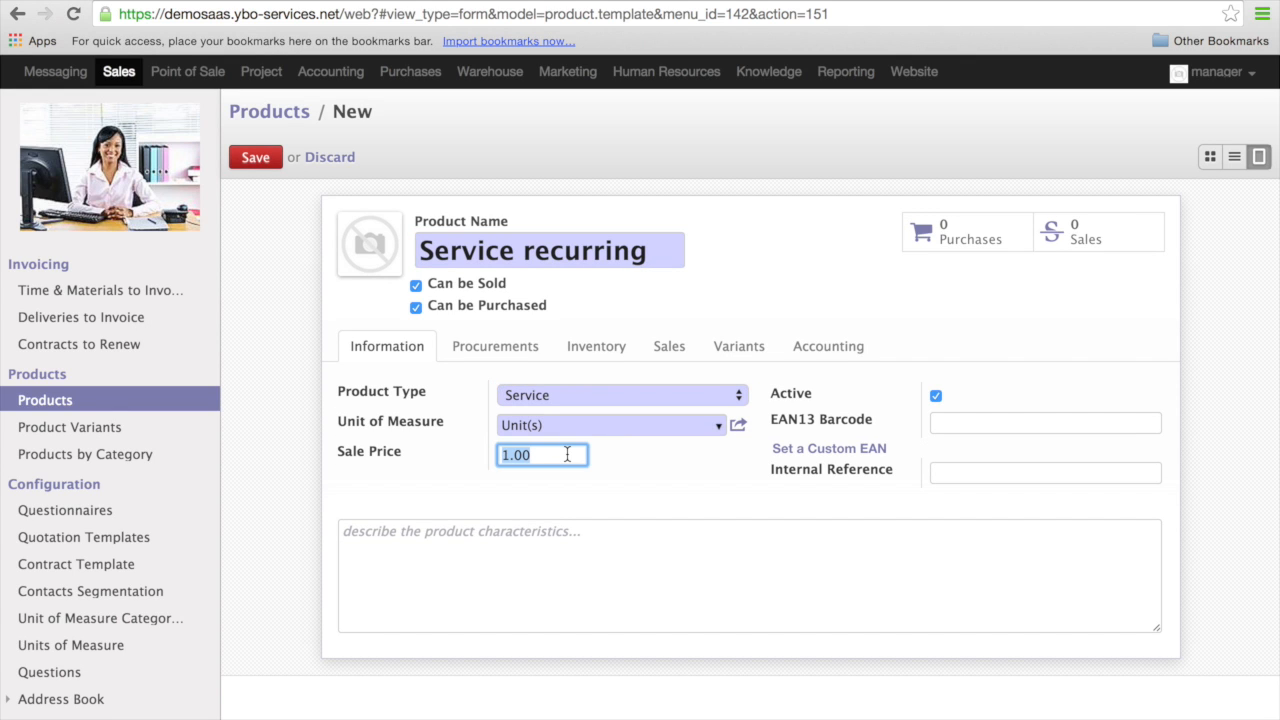
type("3")
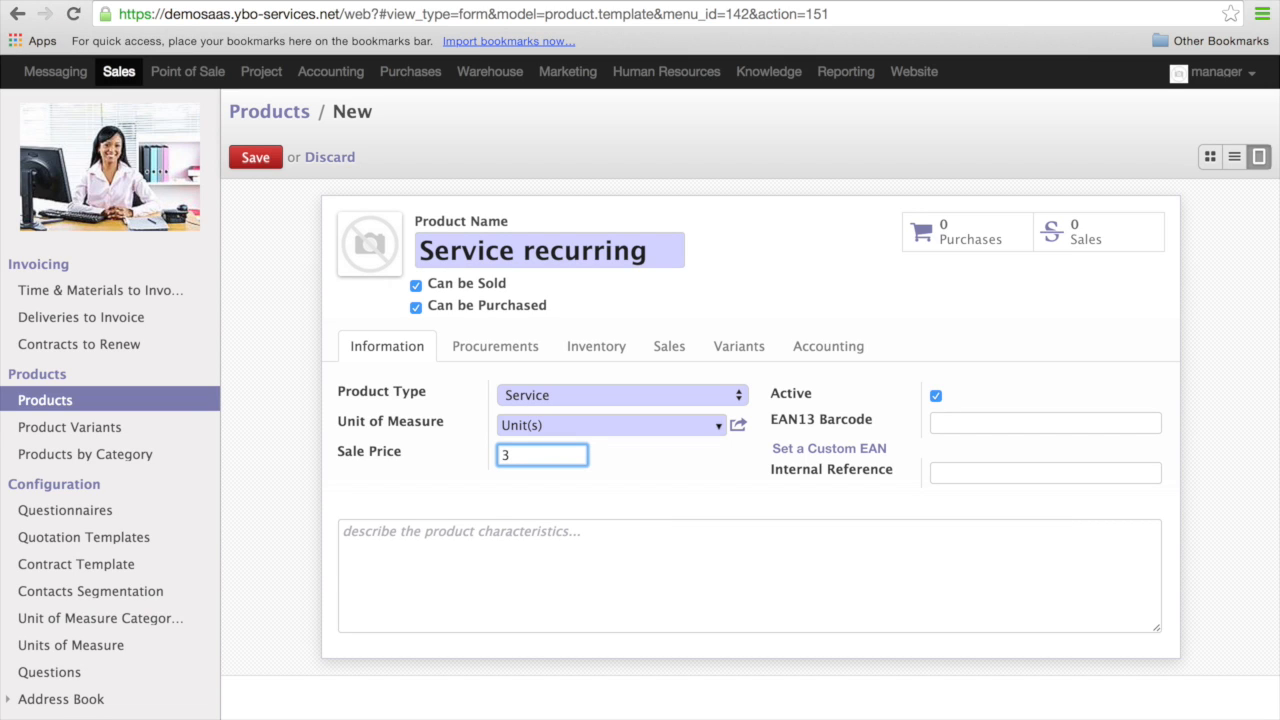
type("5")
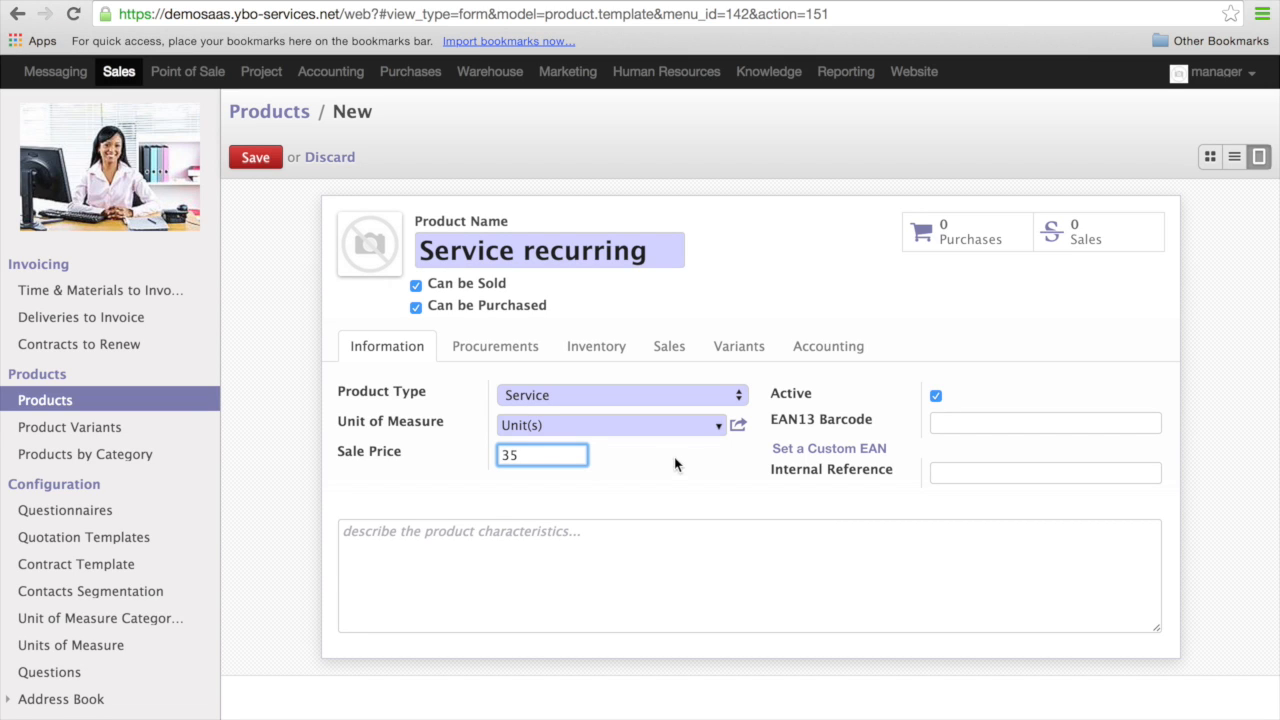
Assign the Services internal category in the product's accounting settings
left_click(828, 346)
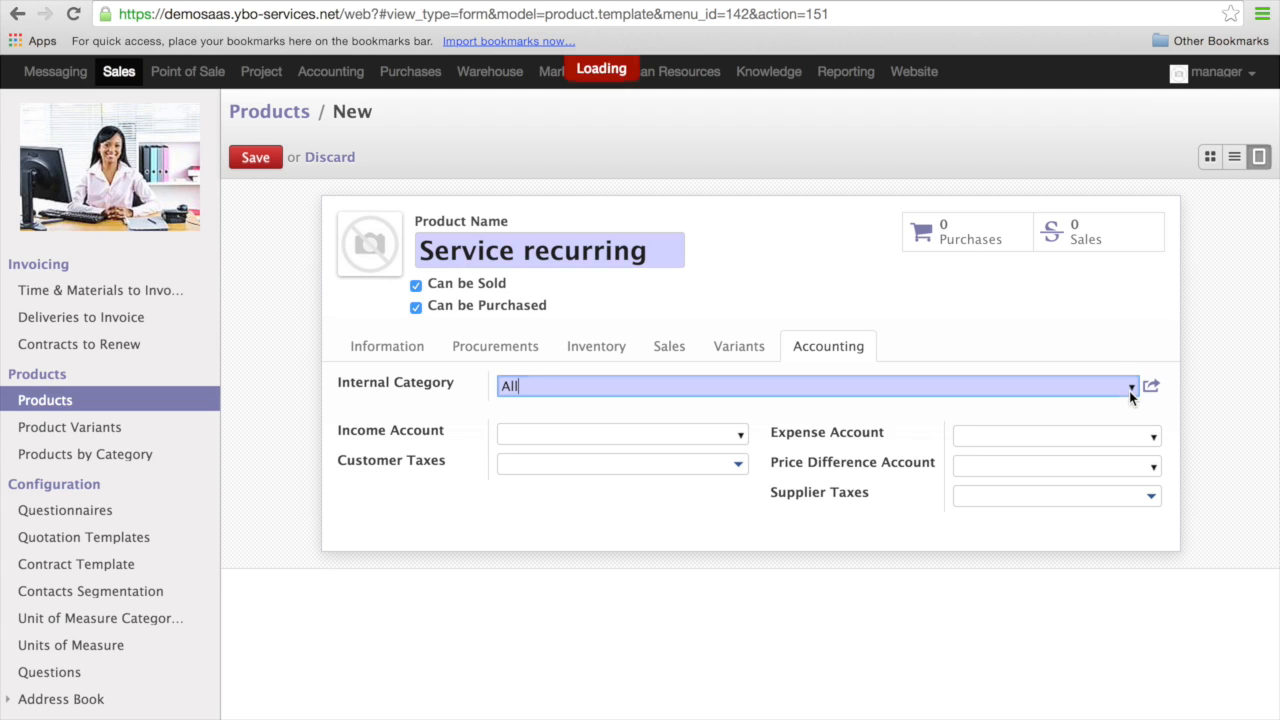
left_click(1132, 386)
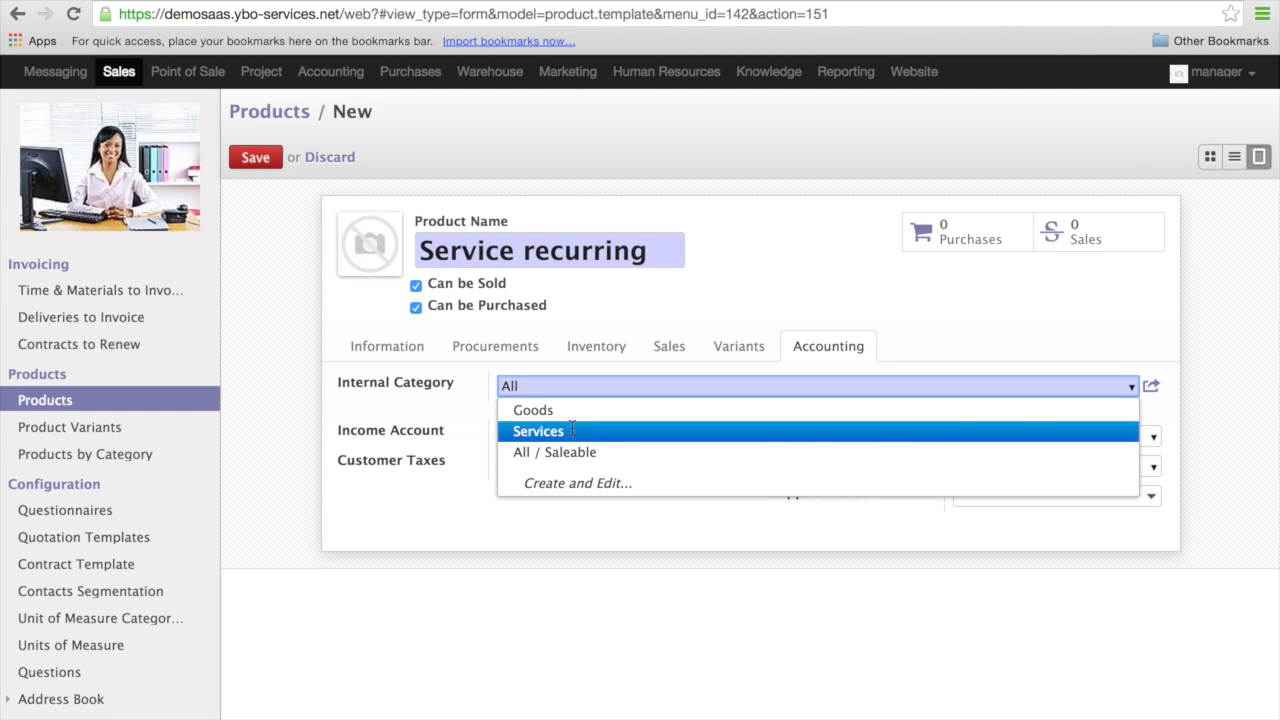
left_click(538, 432)
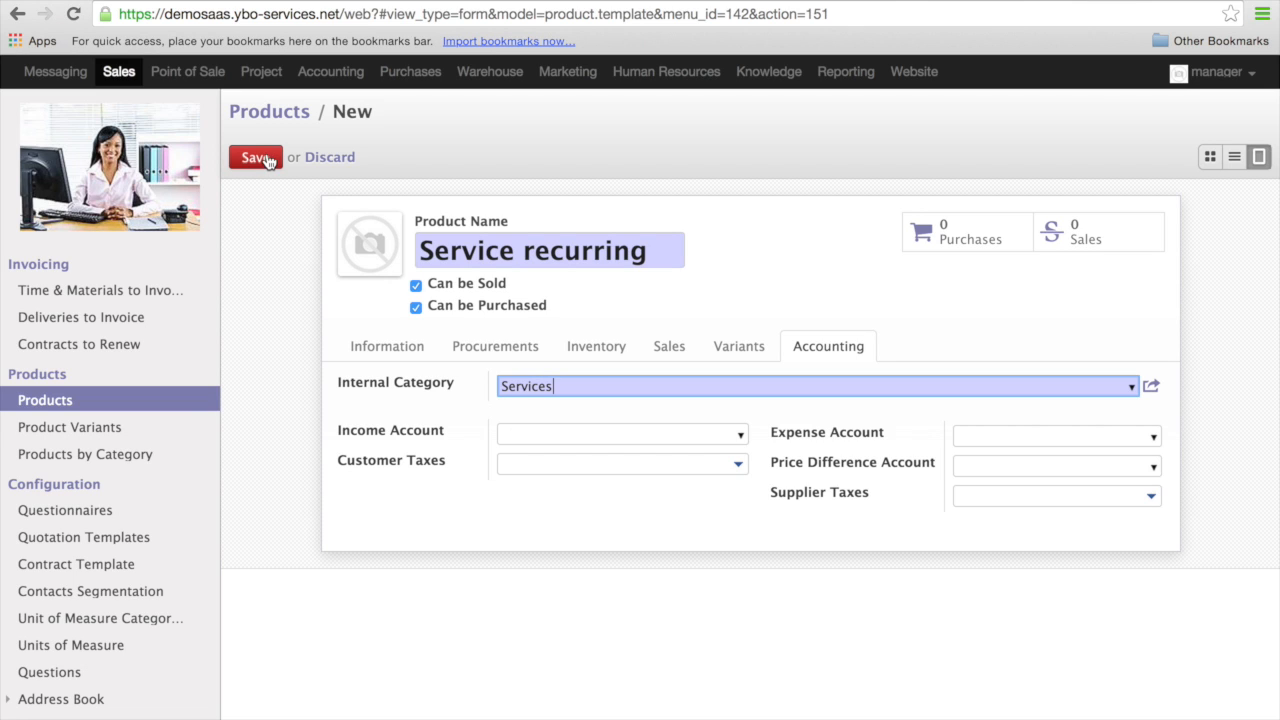
Save the new Service recurring product
left_click(256, 156)
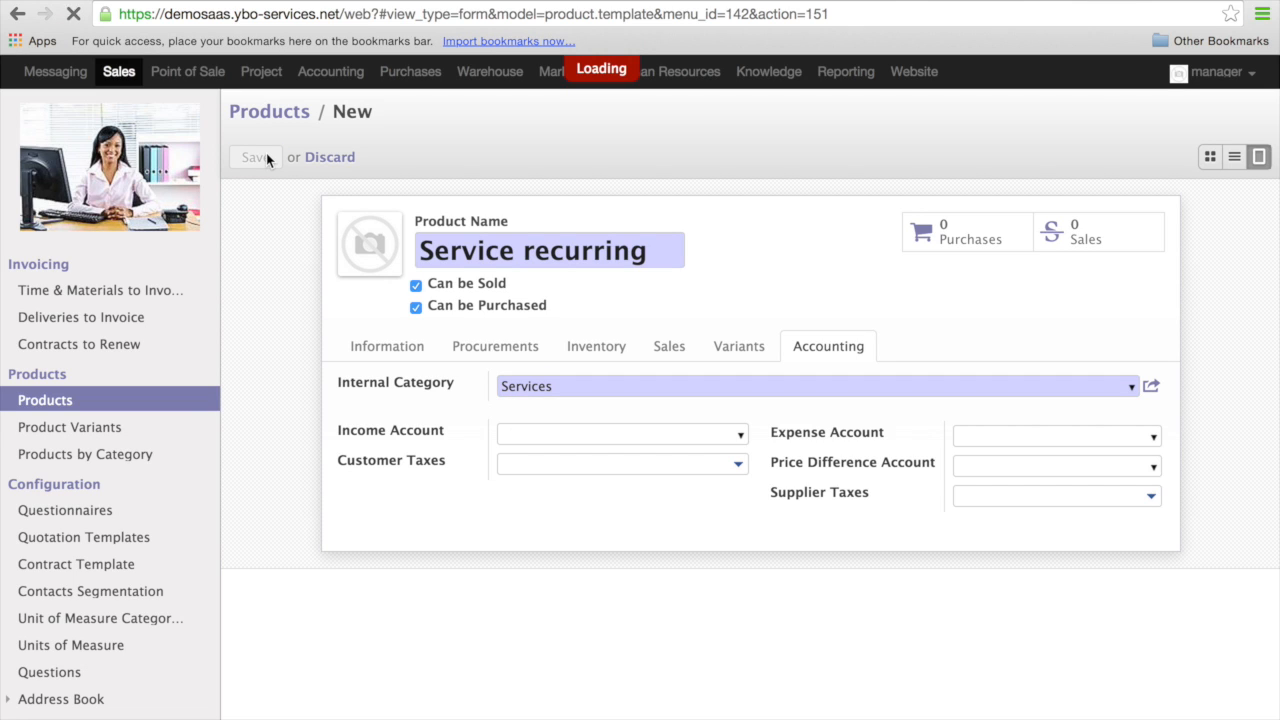
left_click(256, 156)
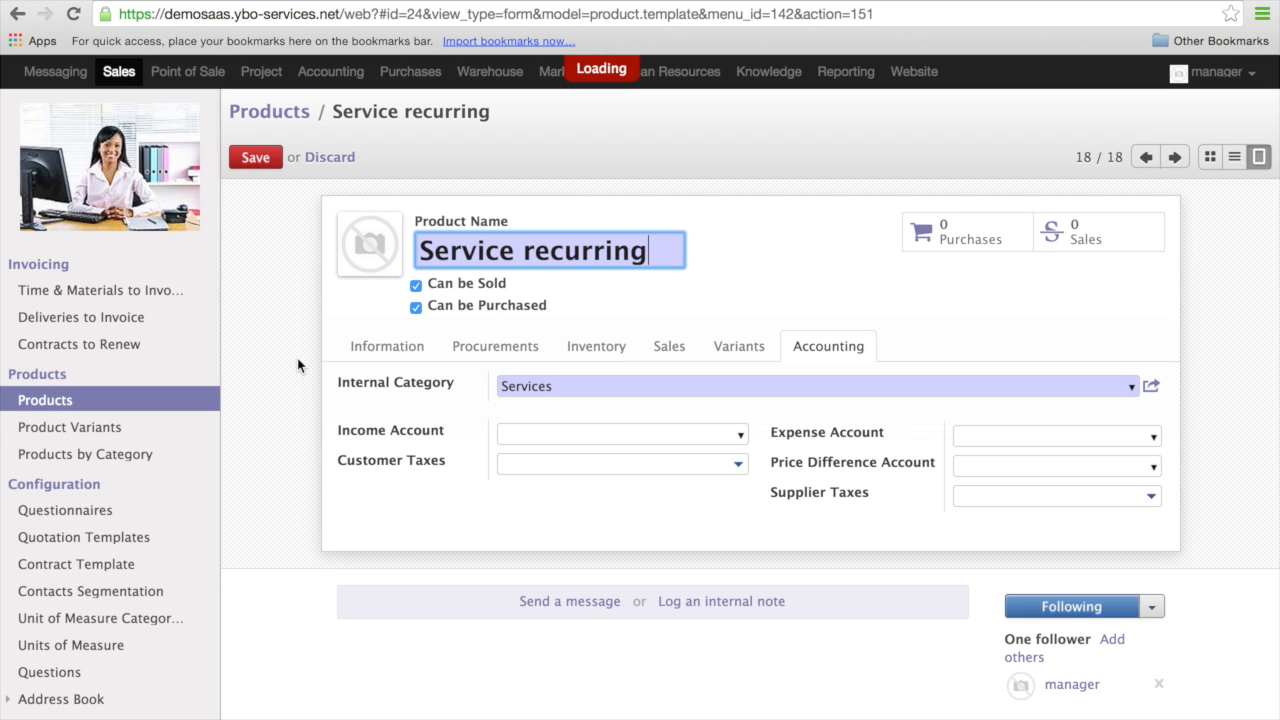
left_click(256, 156)
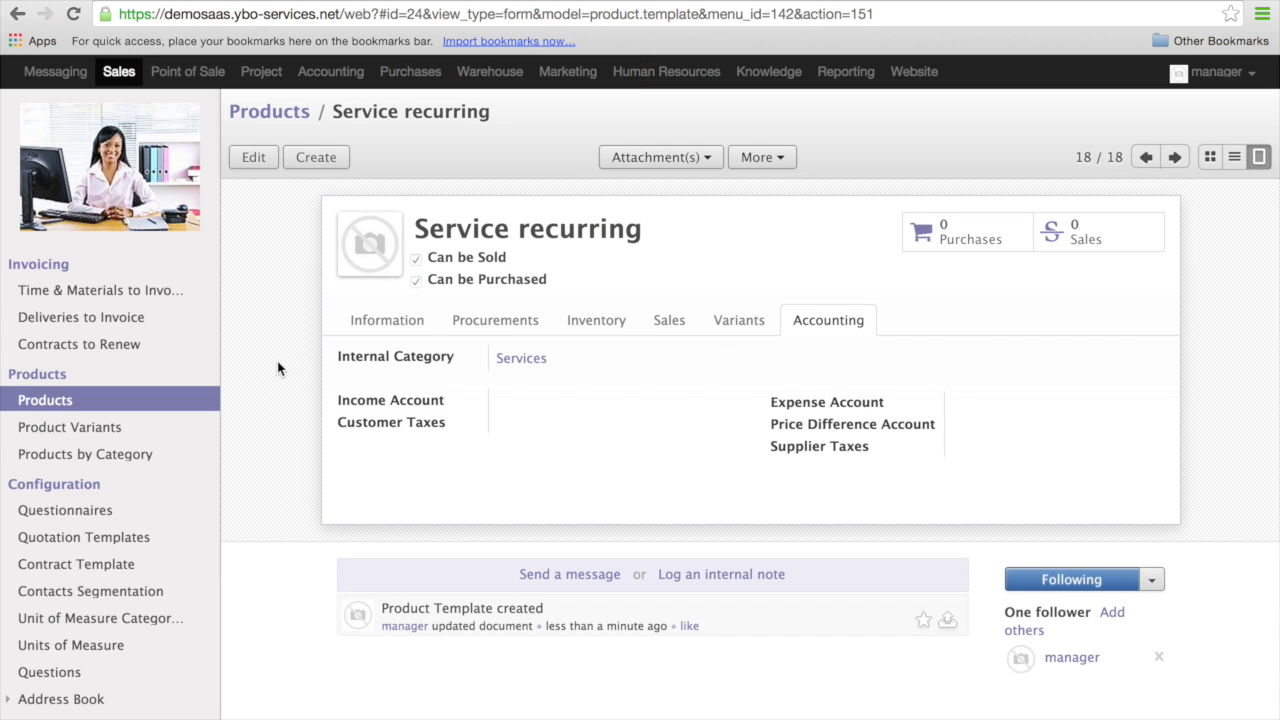
scroll("up", 3)
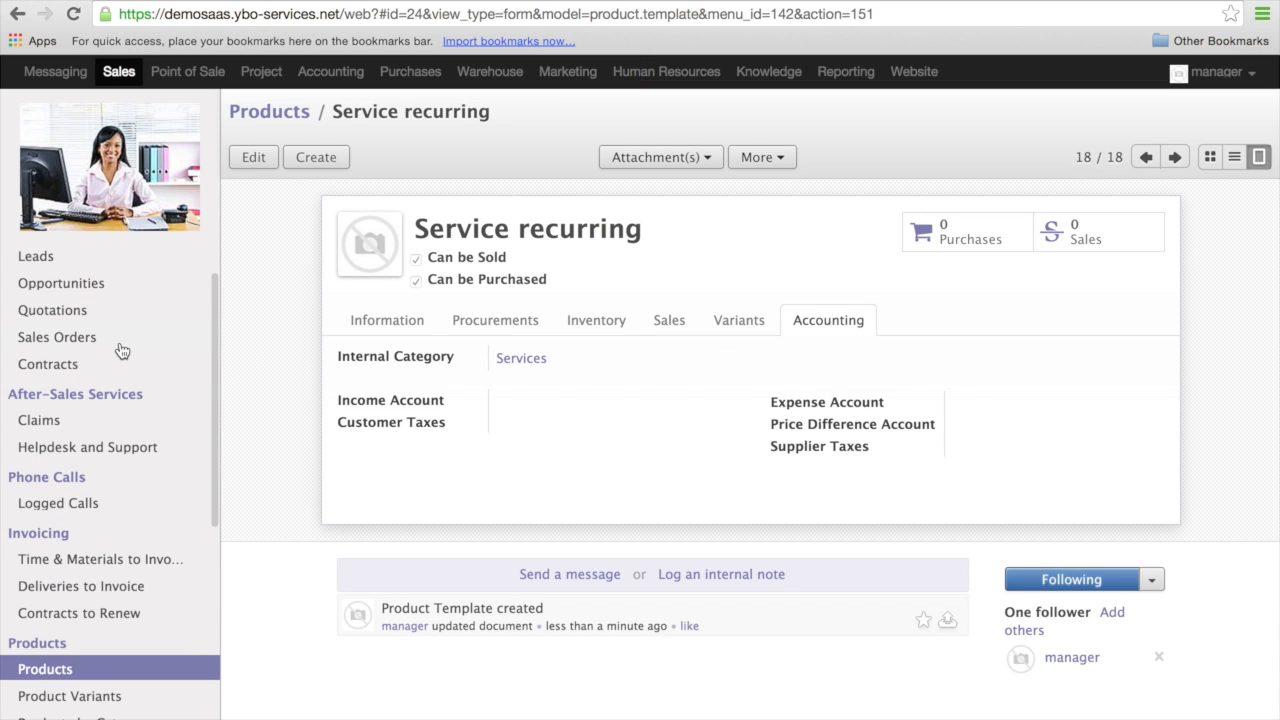
mouse_move(66, 370)
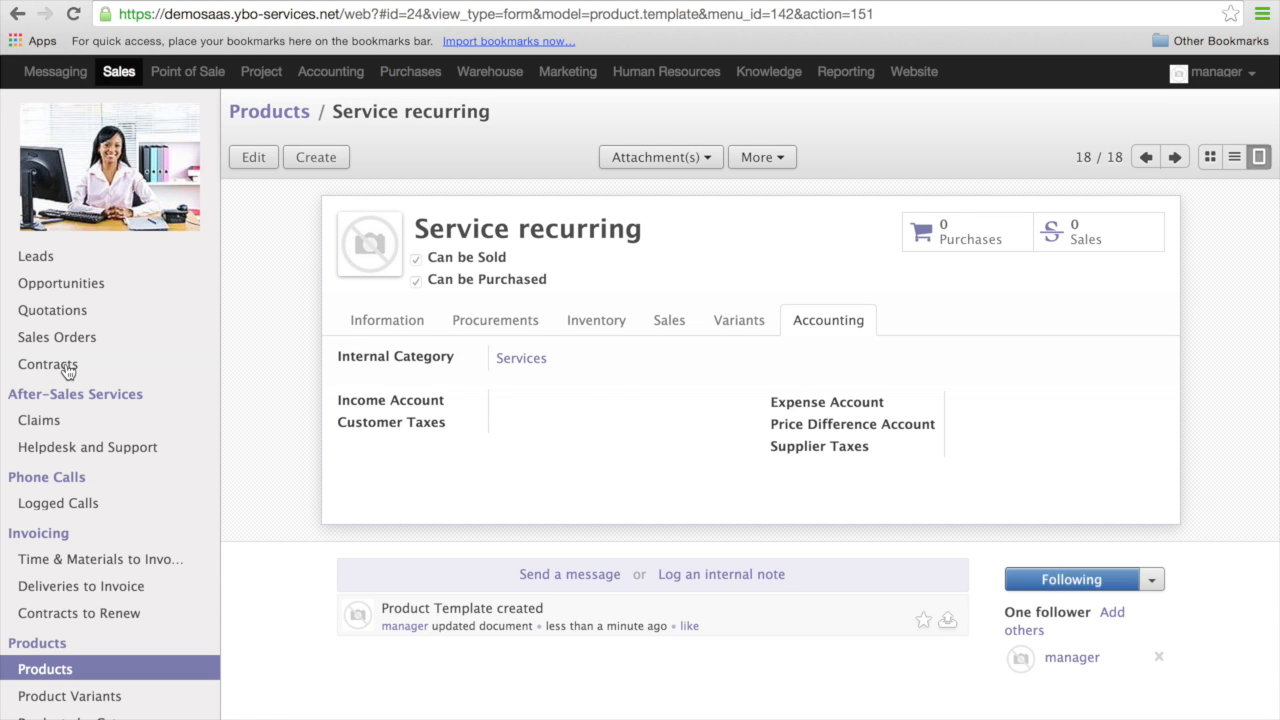
Go to the Sales contracts list and start a new contract
left_click(48, 364)
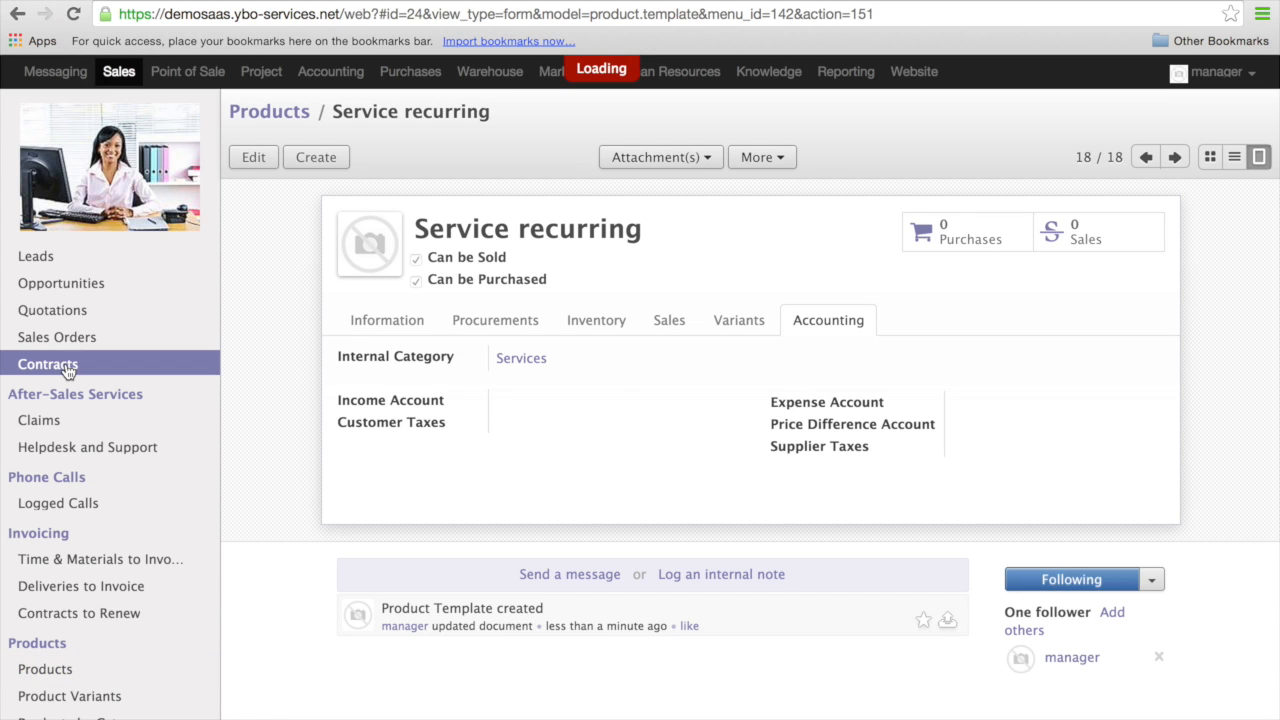
left_click(48, 364)
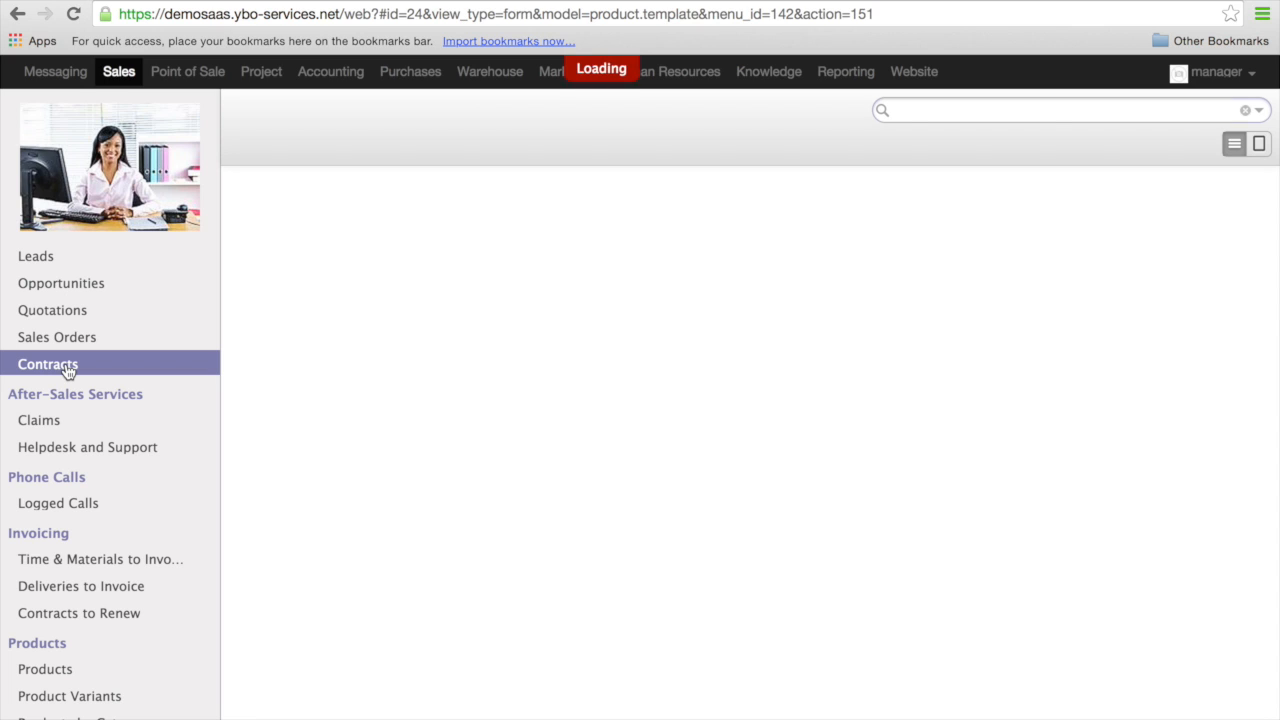
left_click(48, 364)
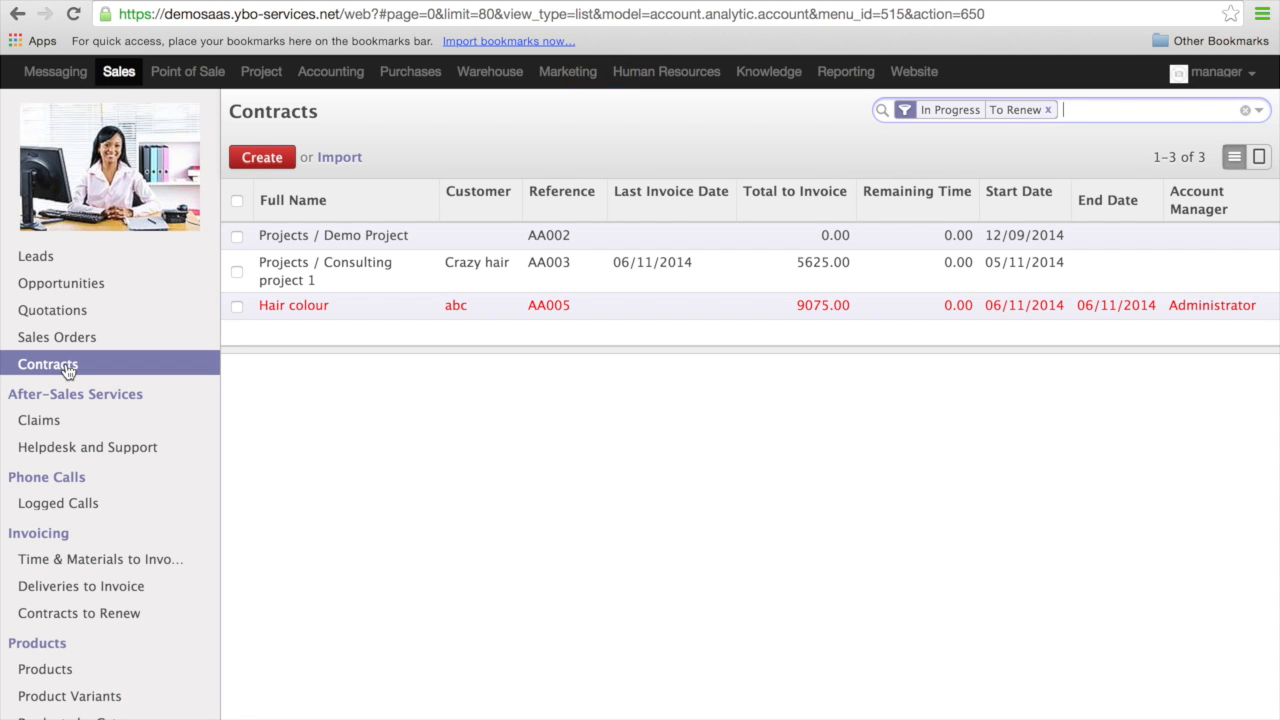
left_click(260, 156)
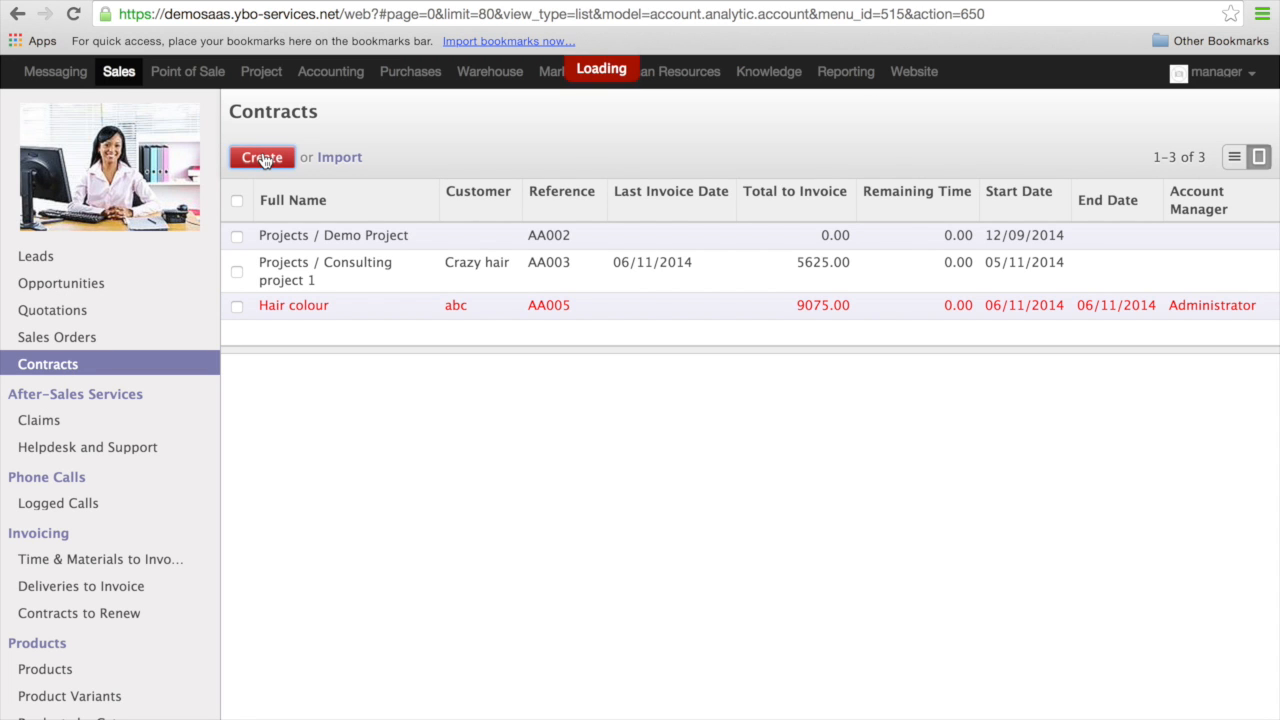
Name the new contract 'contract recurring'
left_click(260, 156)
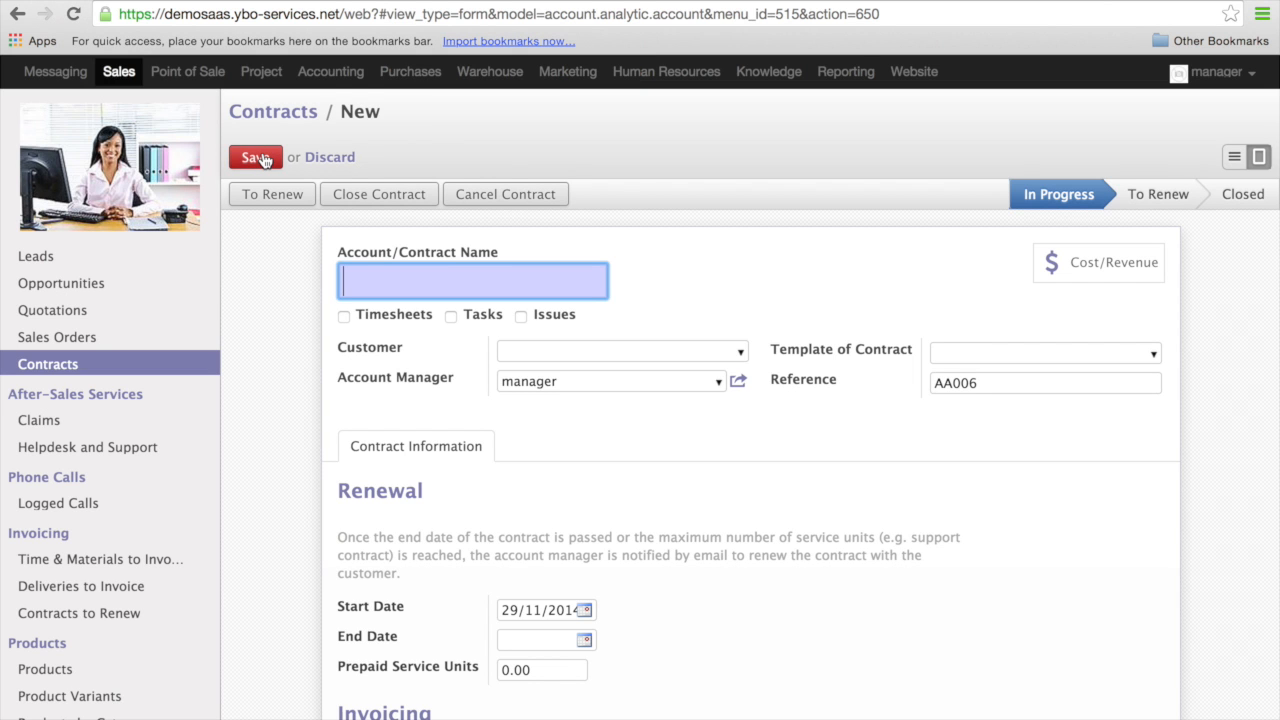
type("contr")
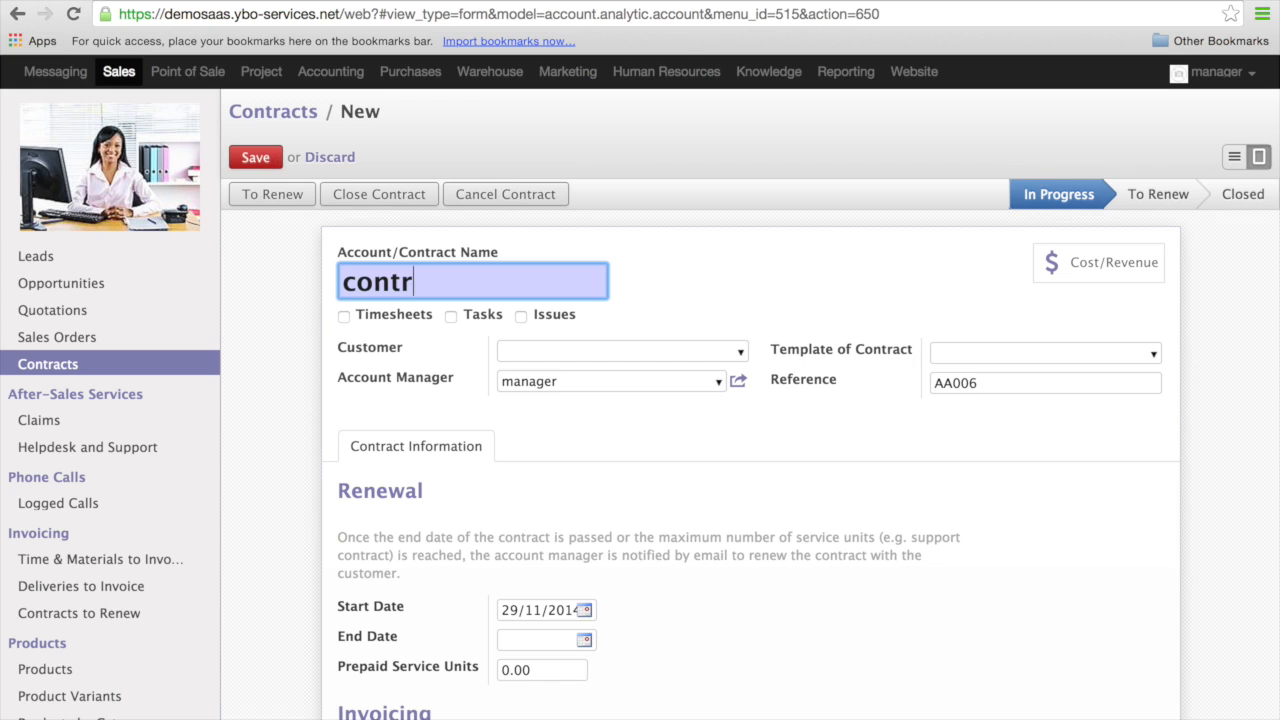
type("act rec")
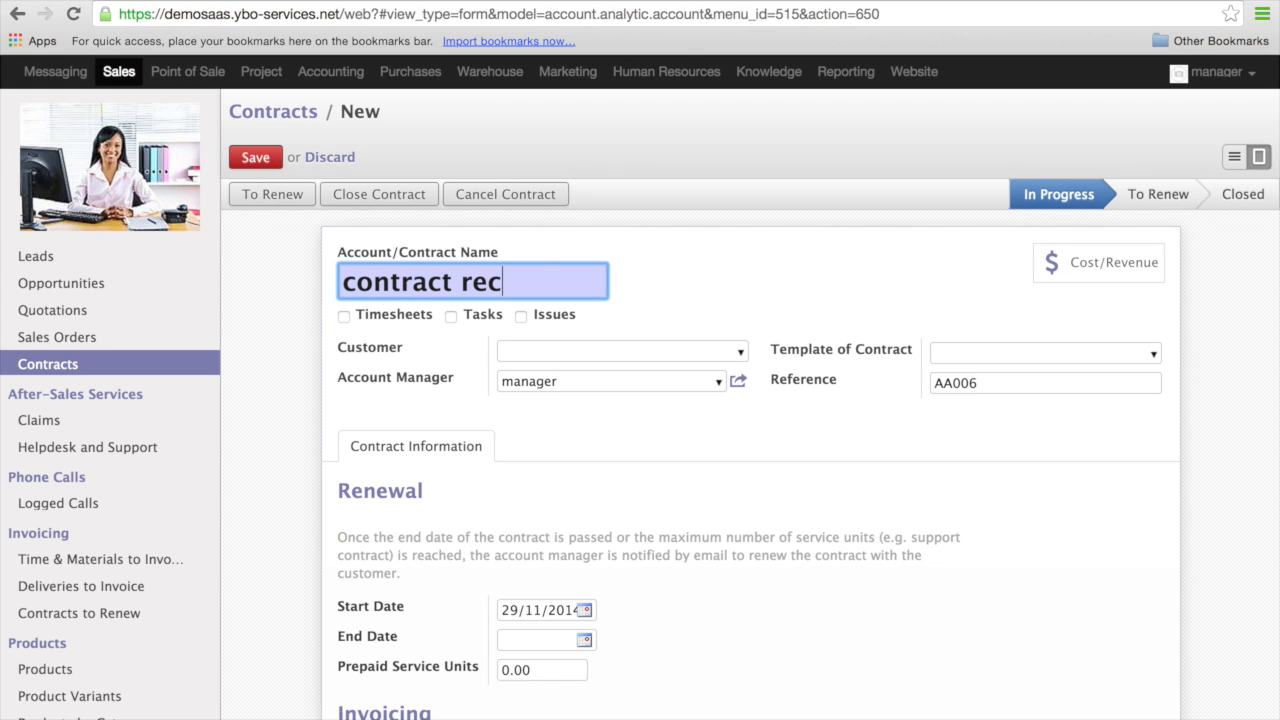
type("urring")
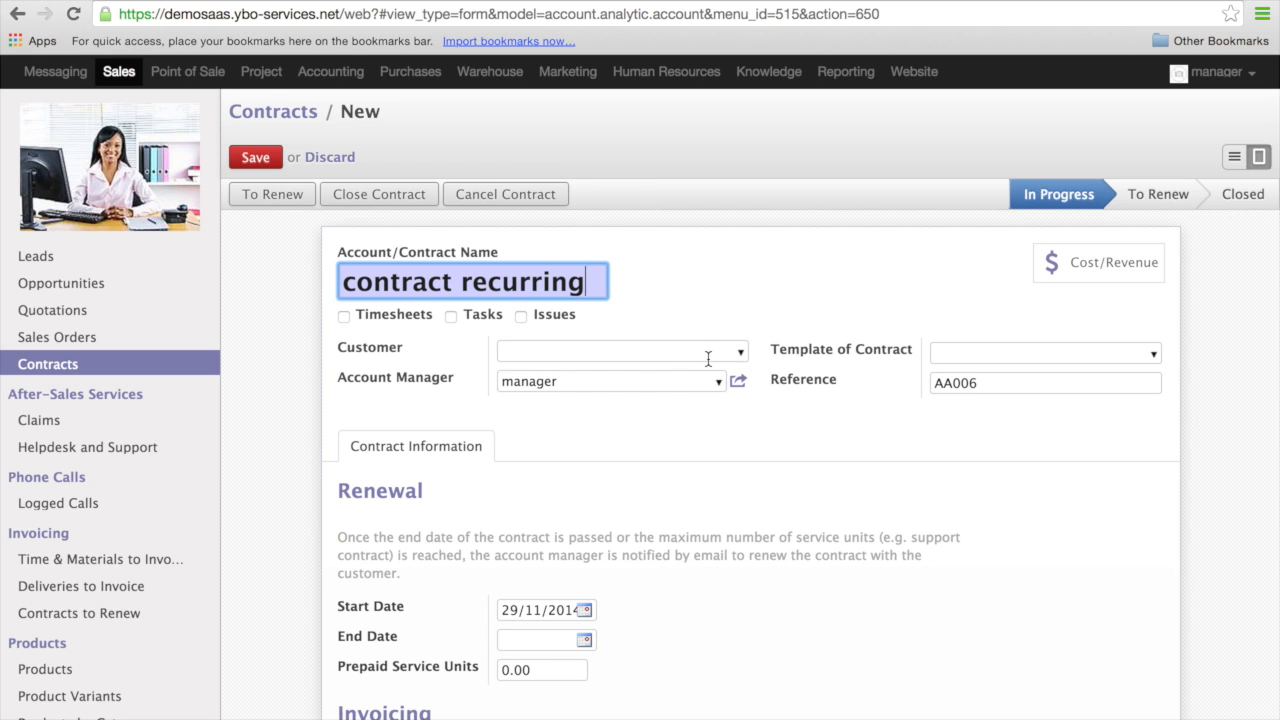
type("mar")
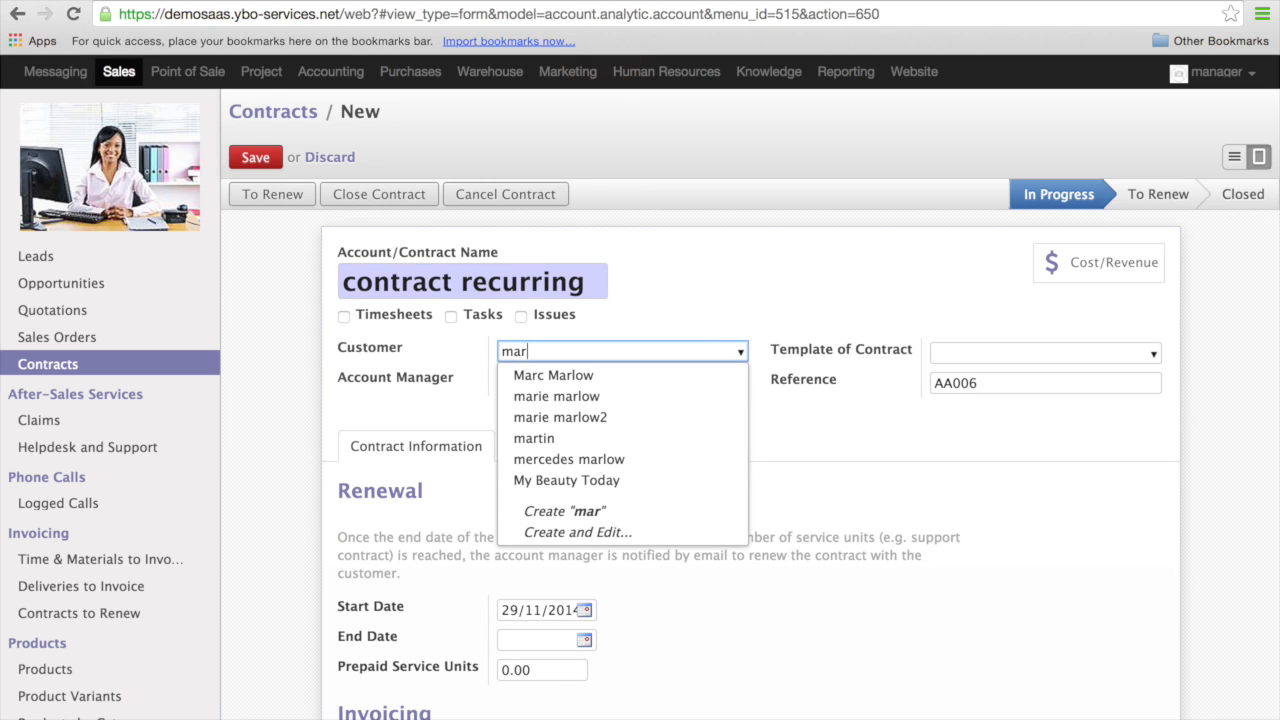
left_click(552, 374)
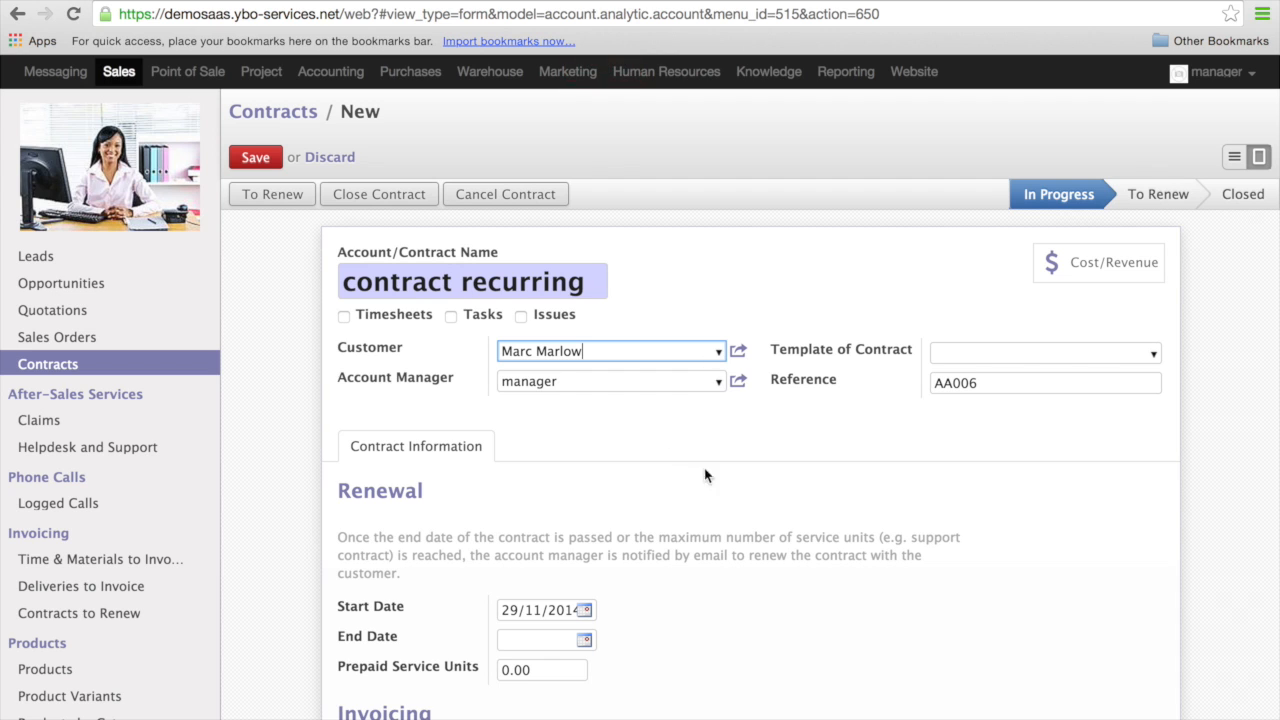
Turn on automatic recurring invoice generation for the contract
scroll("down", 3)
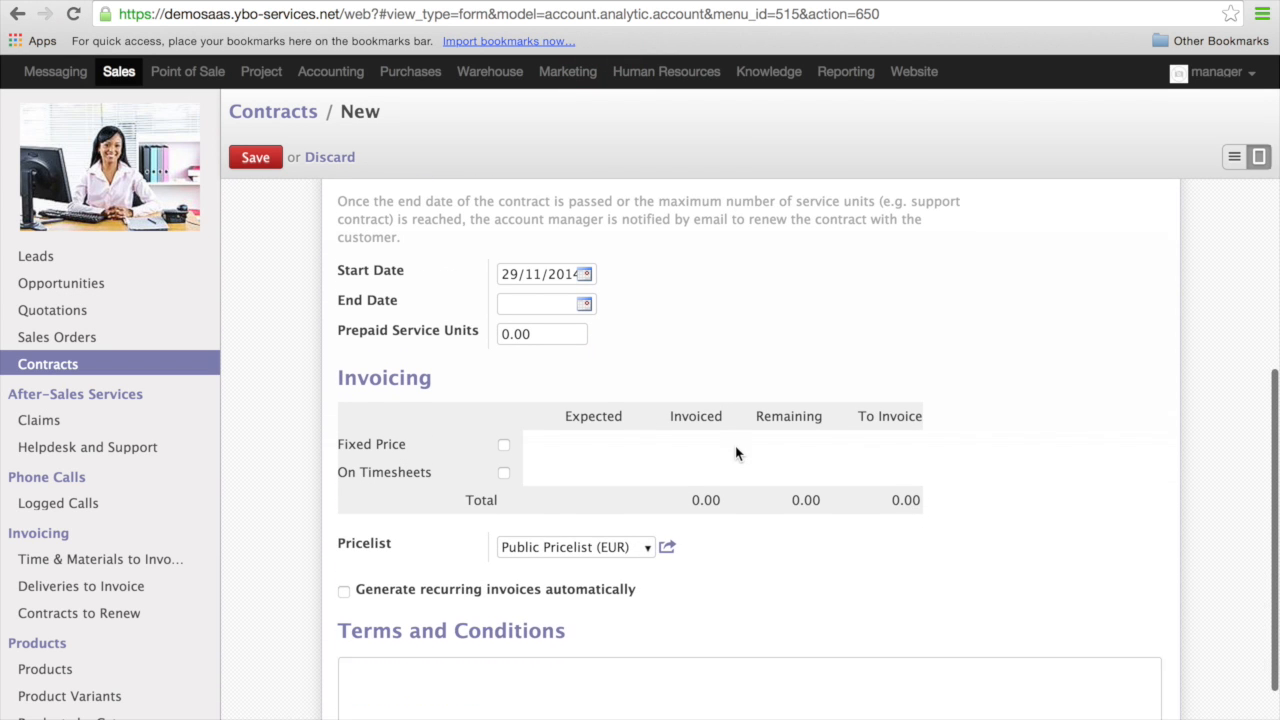
scroll("down", 3)
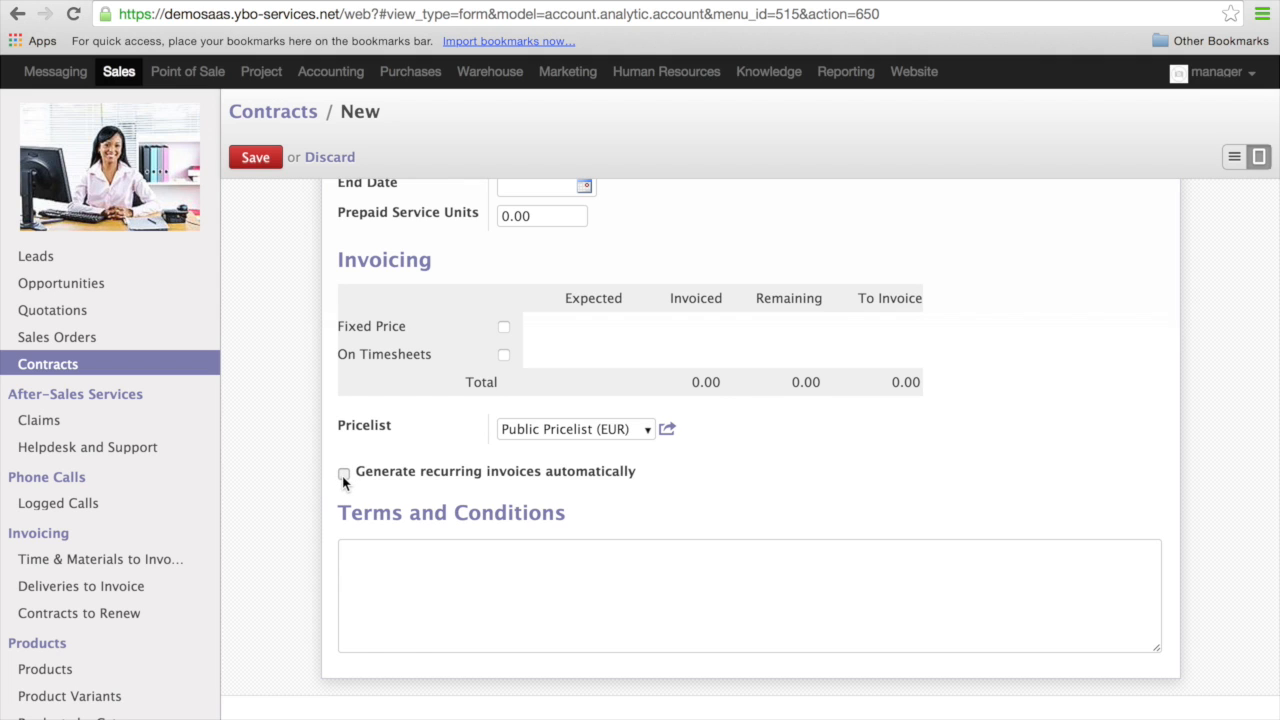
left_click(344, 472)
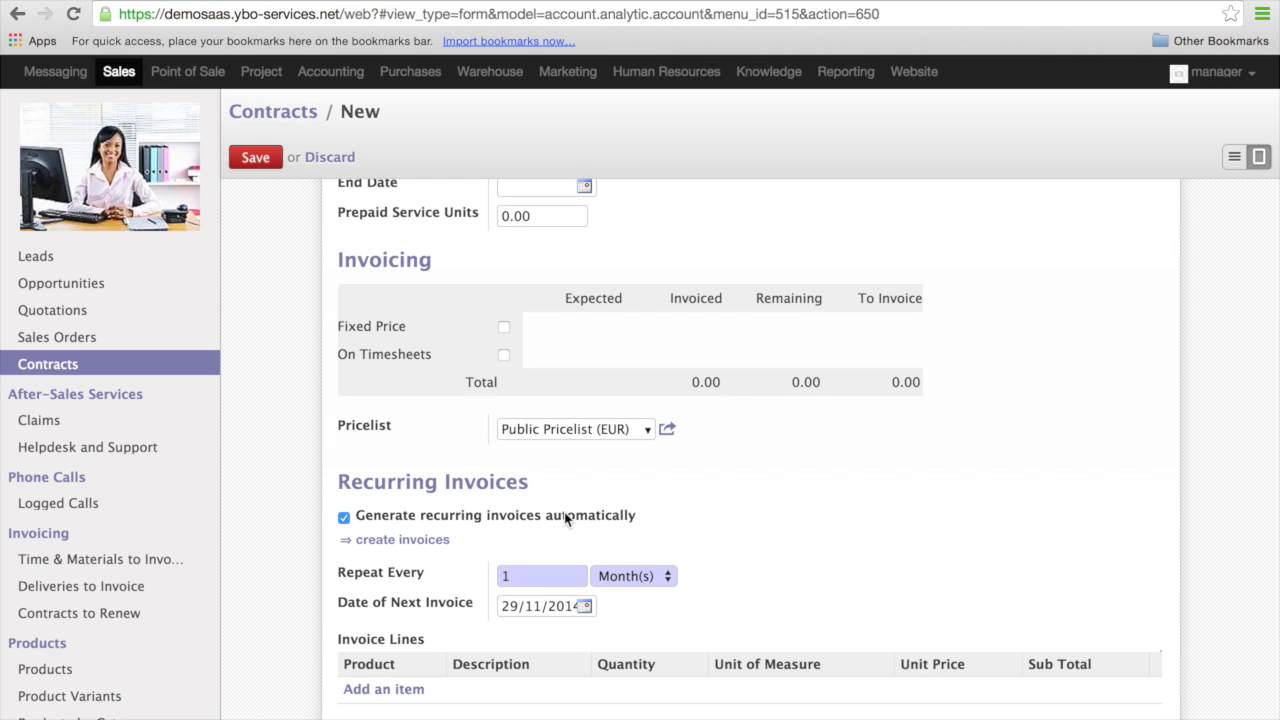
scroll("down", 3)
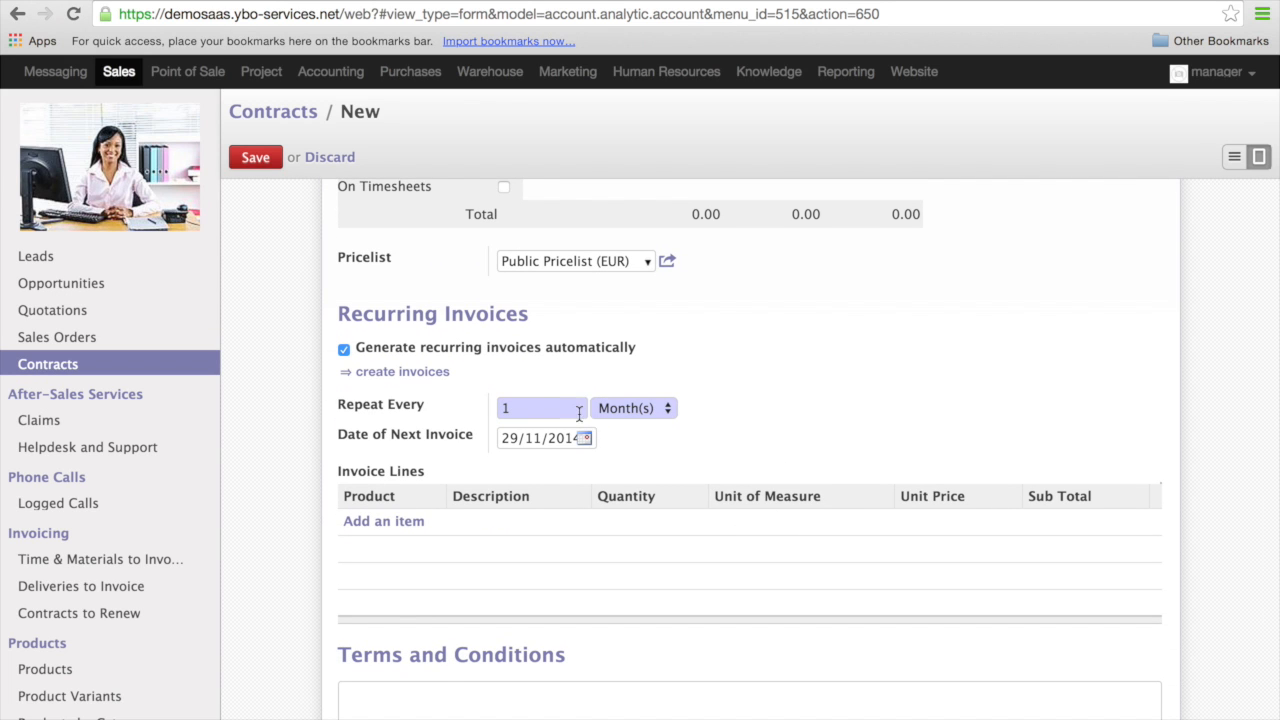
left_click(634, 408)
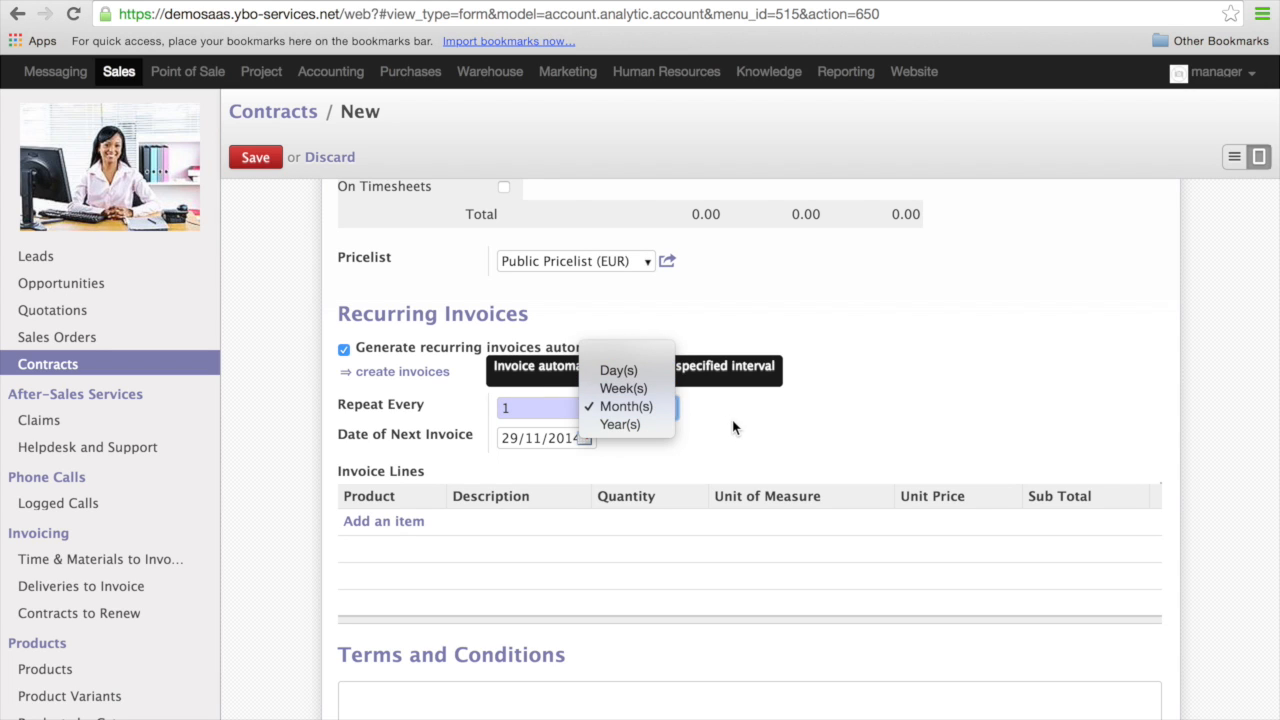
left_click(624, 406)
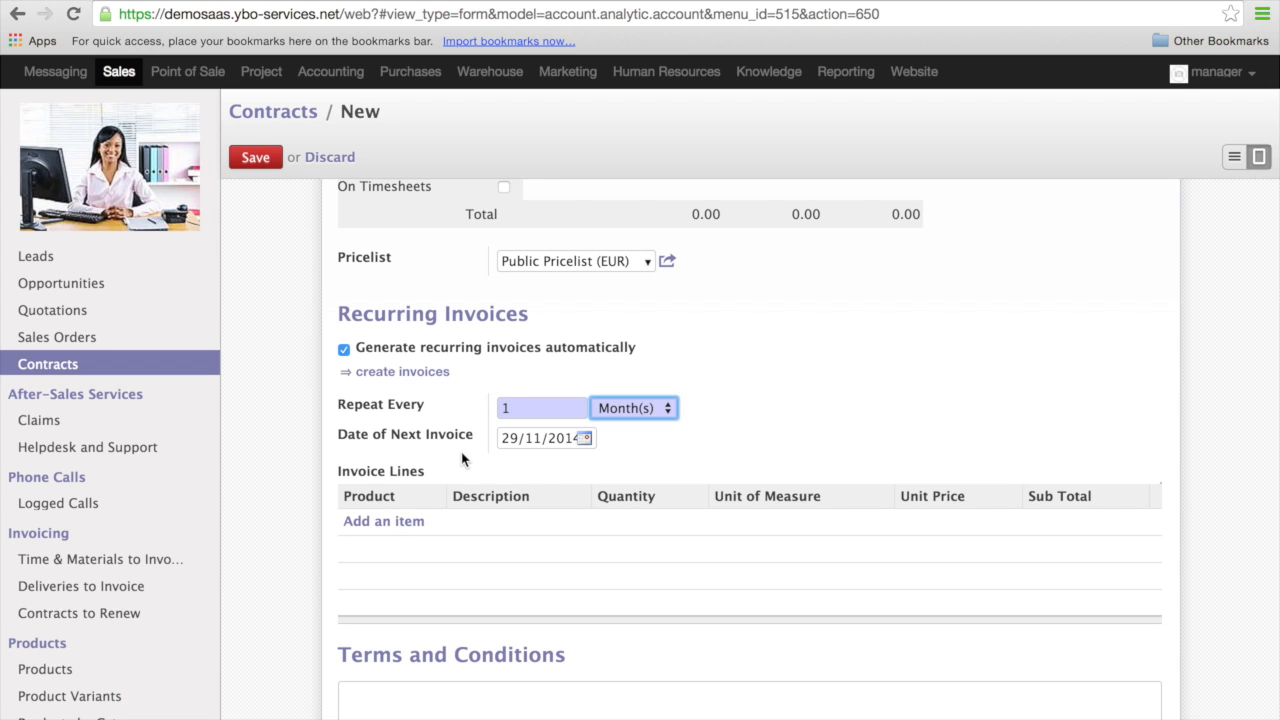
mouse_move(504, 448)
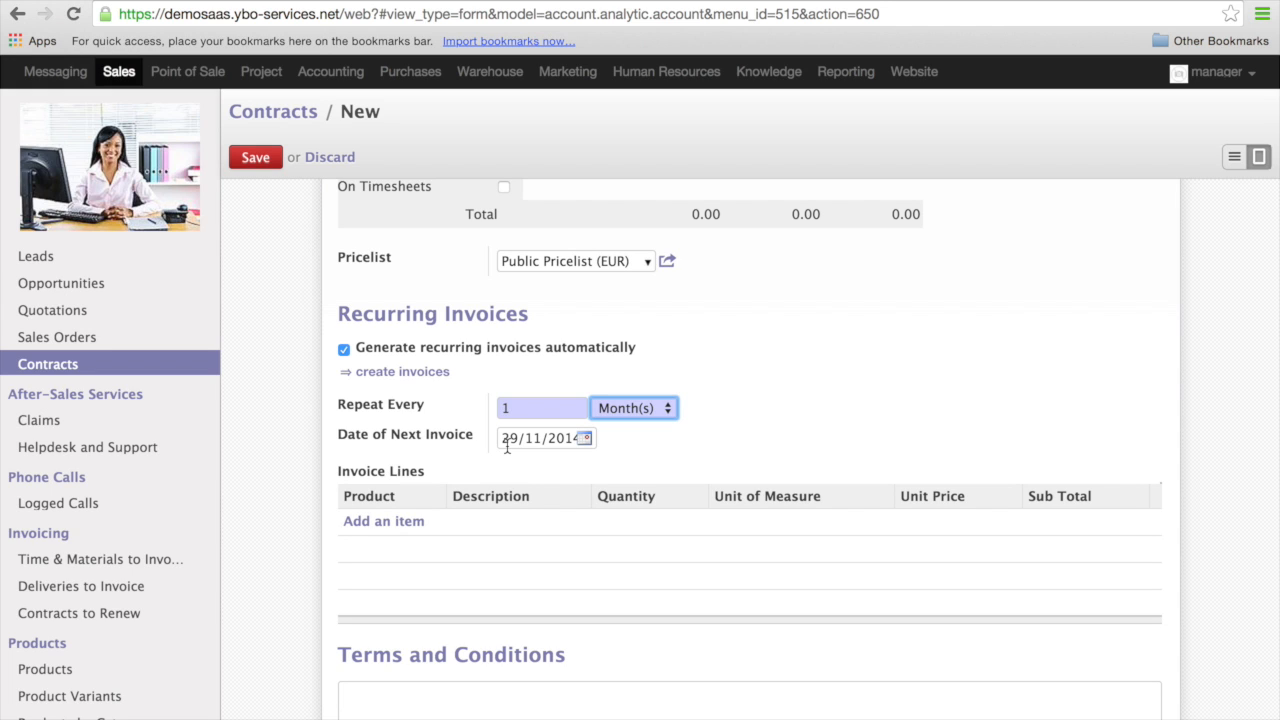
mouse_move(588, 440)
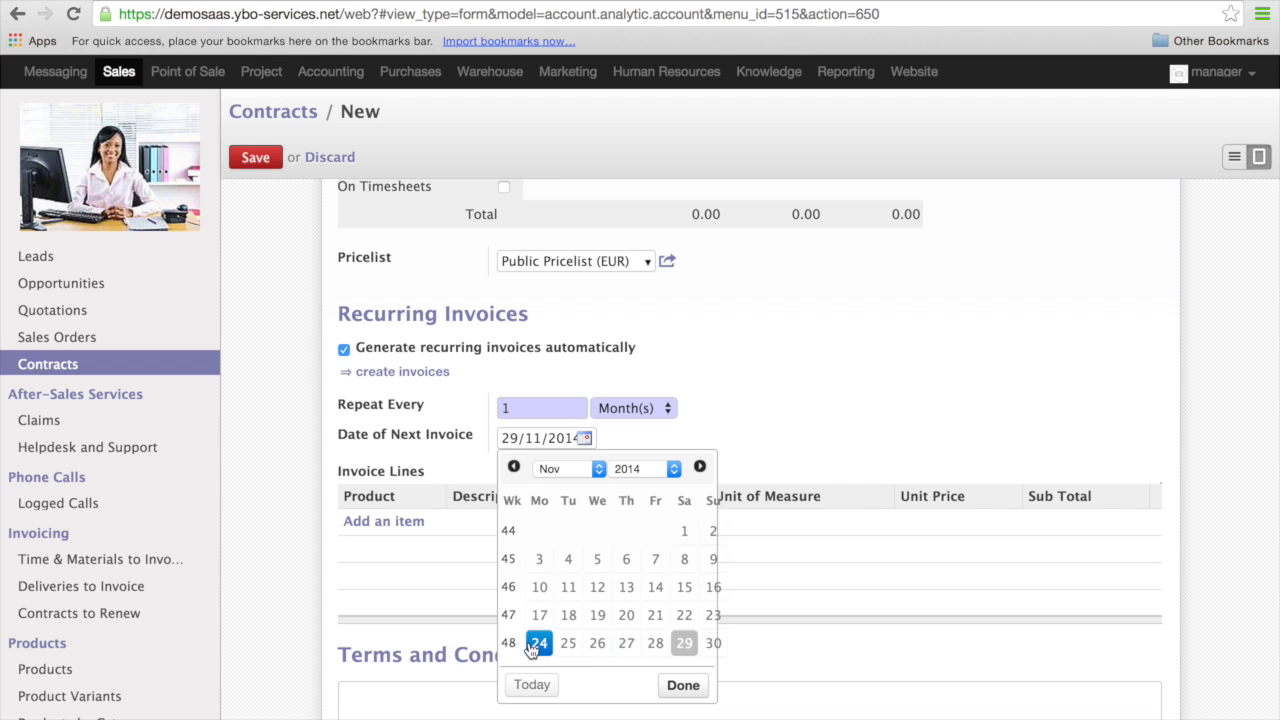
Set the date of next invoice to 24/11/2014
left_click(540, 644)
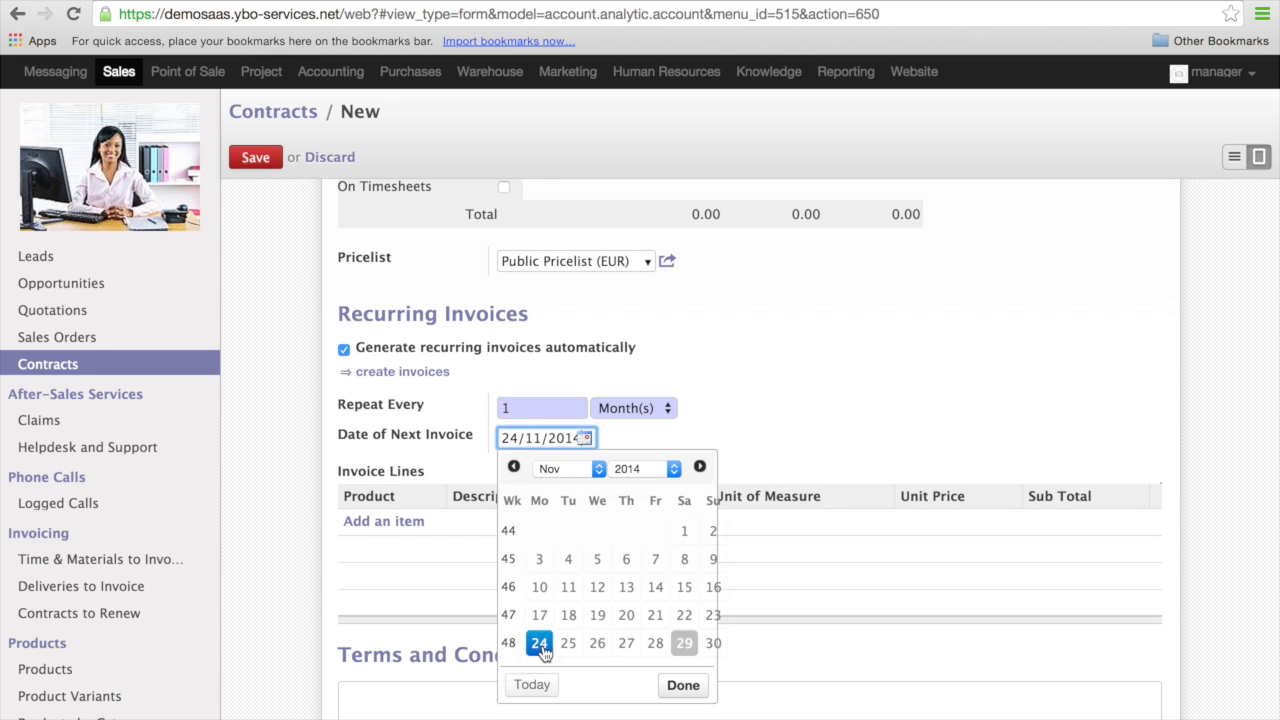
left_click(682, 684)
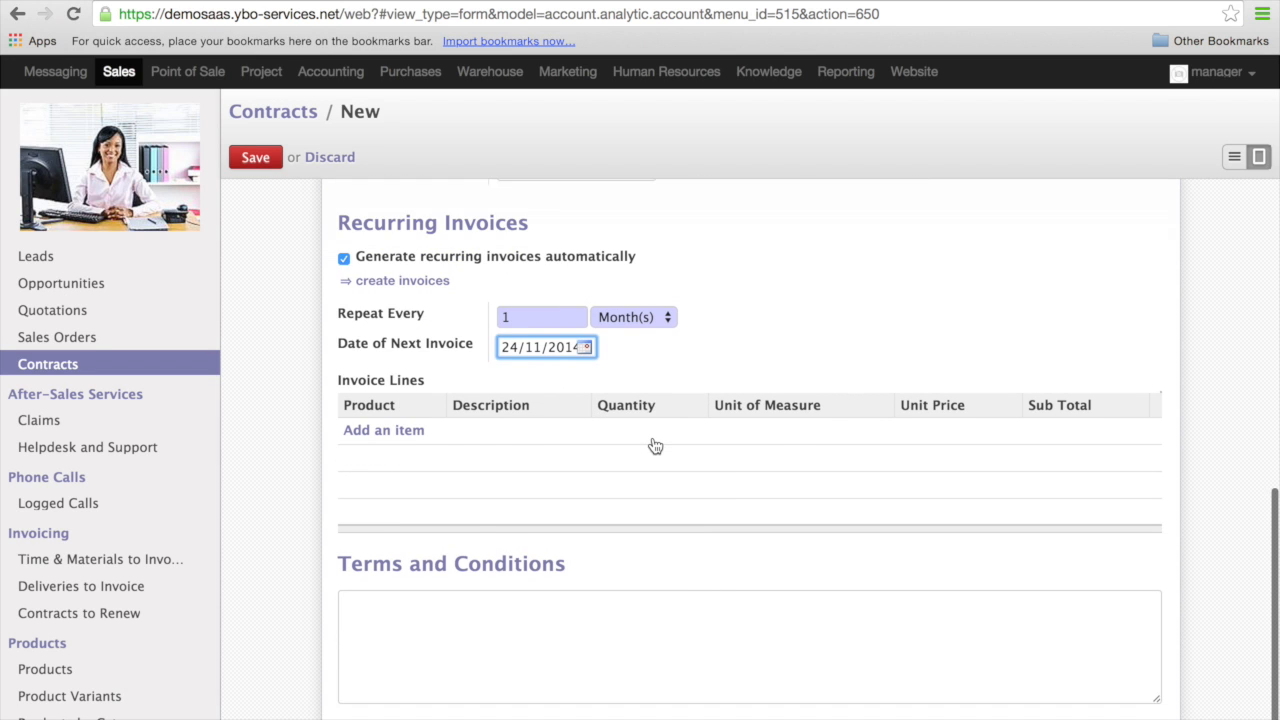
left_click(632, 316)
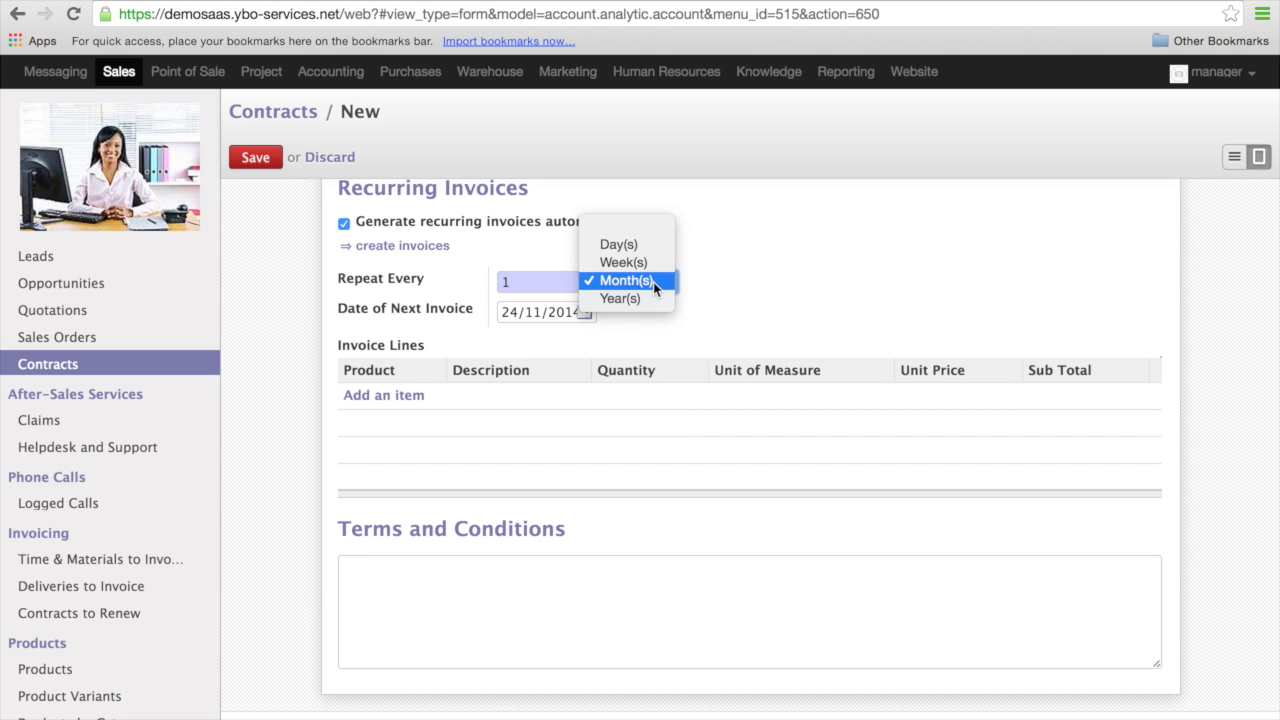
Repeat invoices weekly and add a Service recurring invoice line with quantity 3 at 35.00
left_click(624, 262)
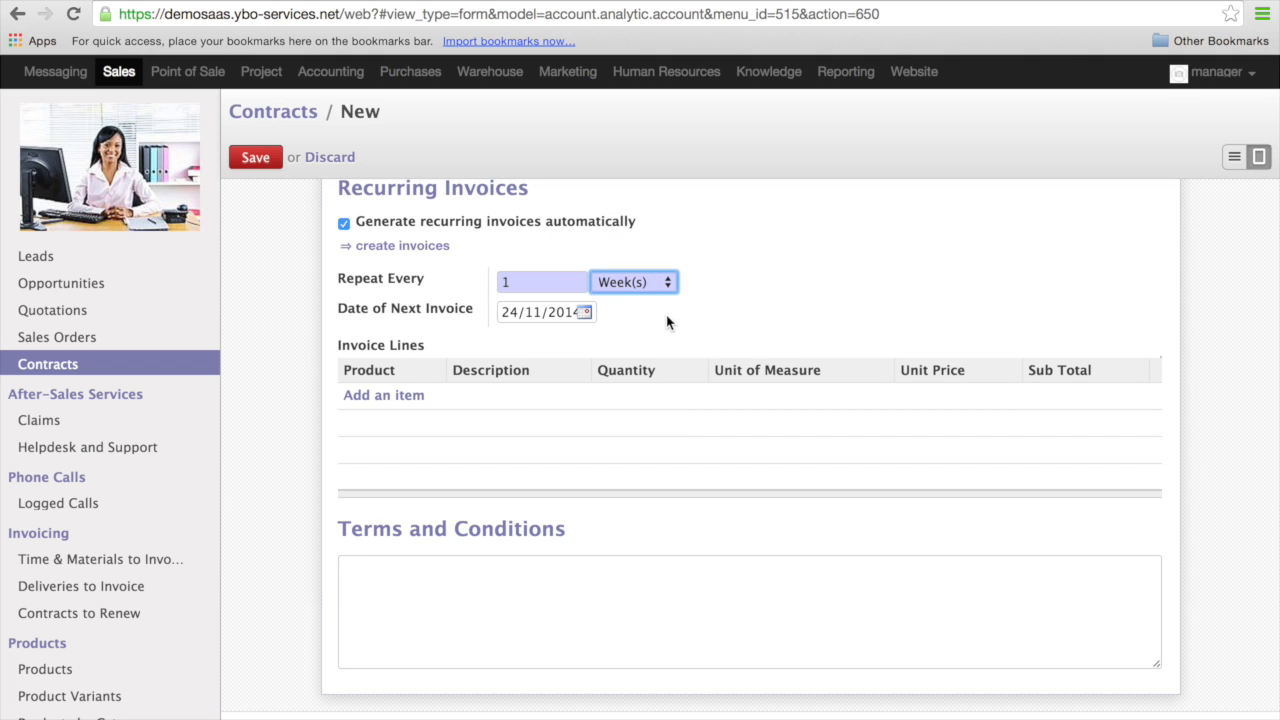
left_click(384, 396)
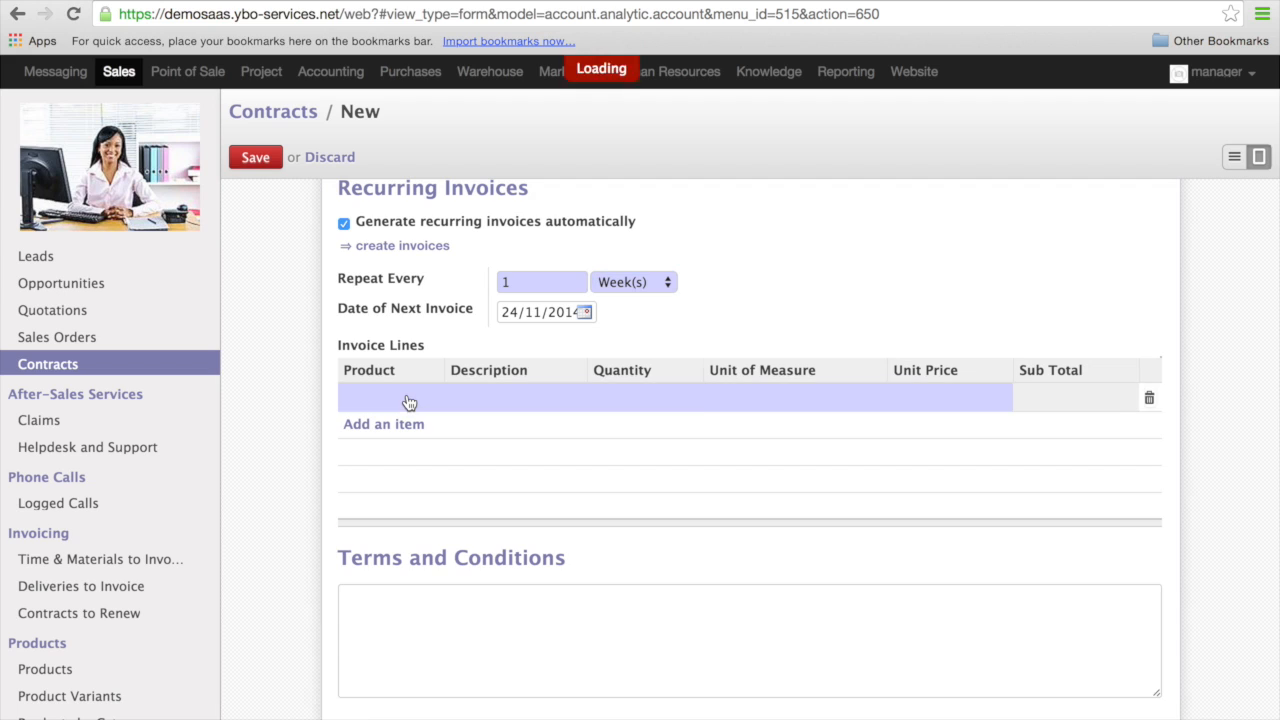
left_click(390, 396)
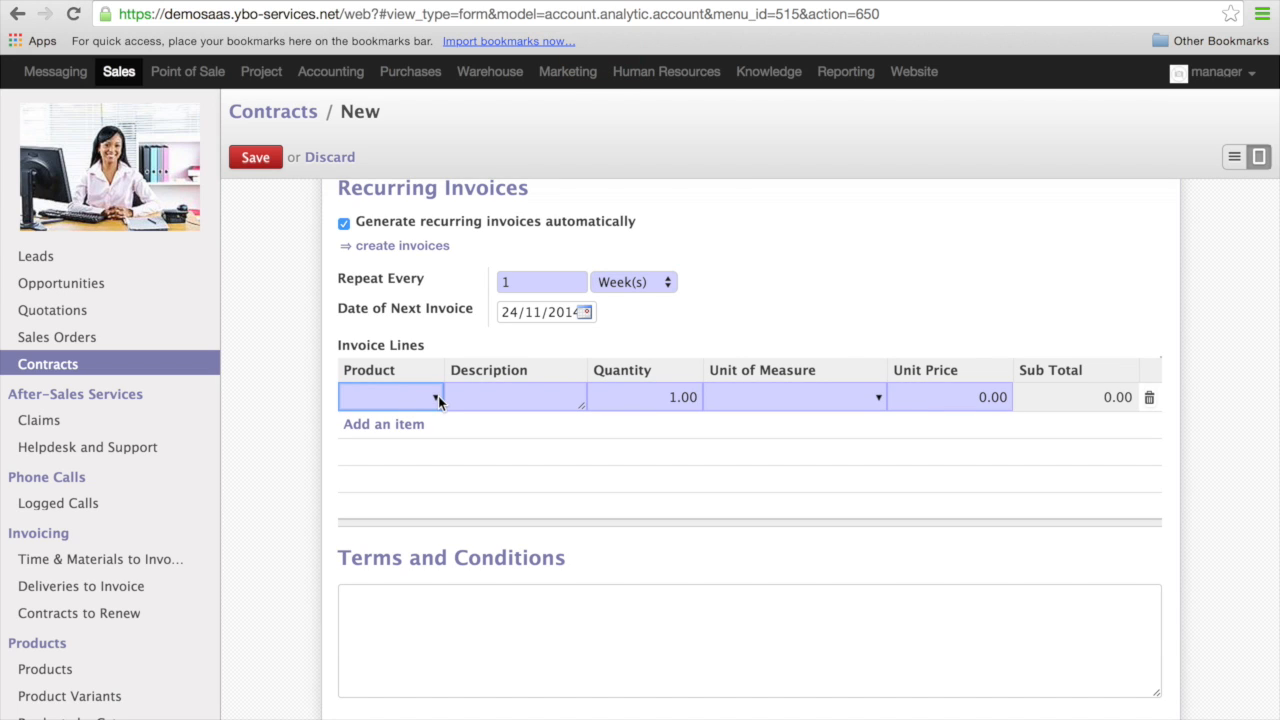
type("ser")
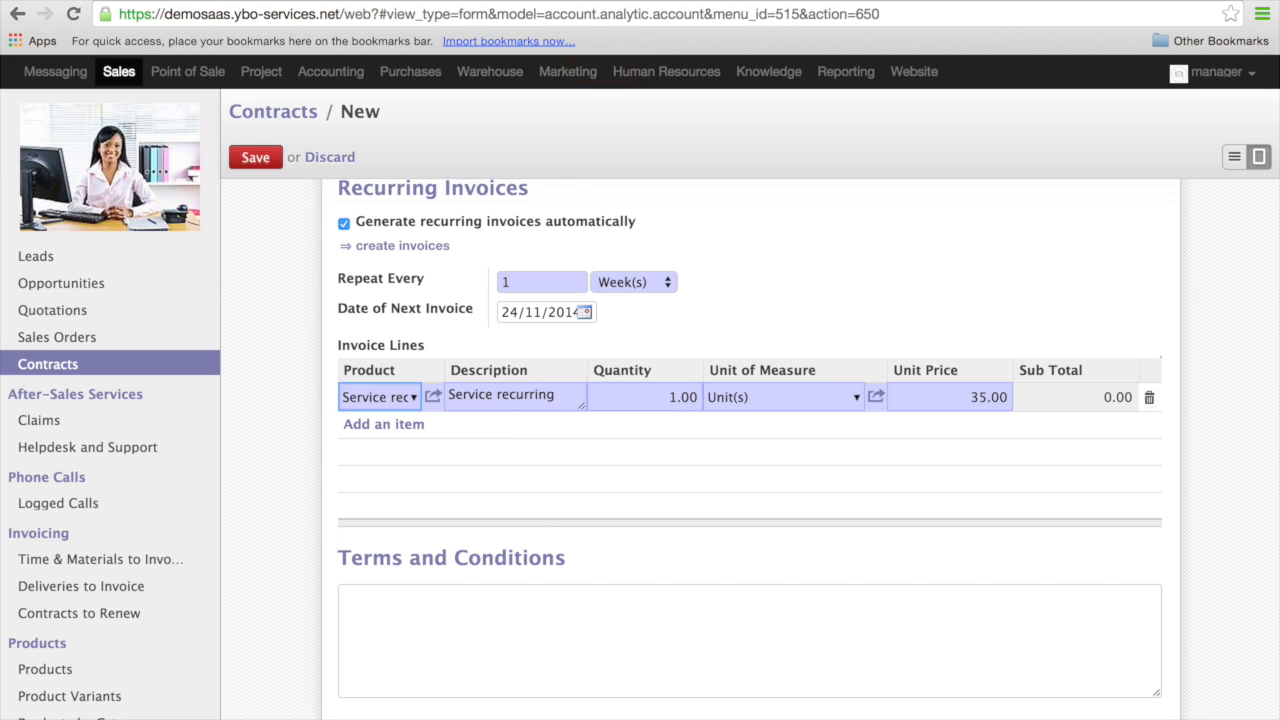
mouse_move(662, 400)
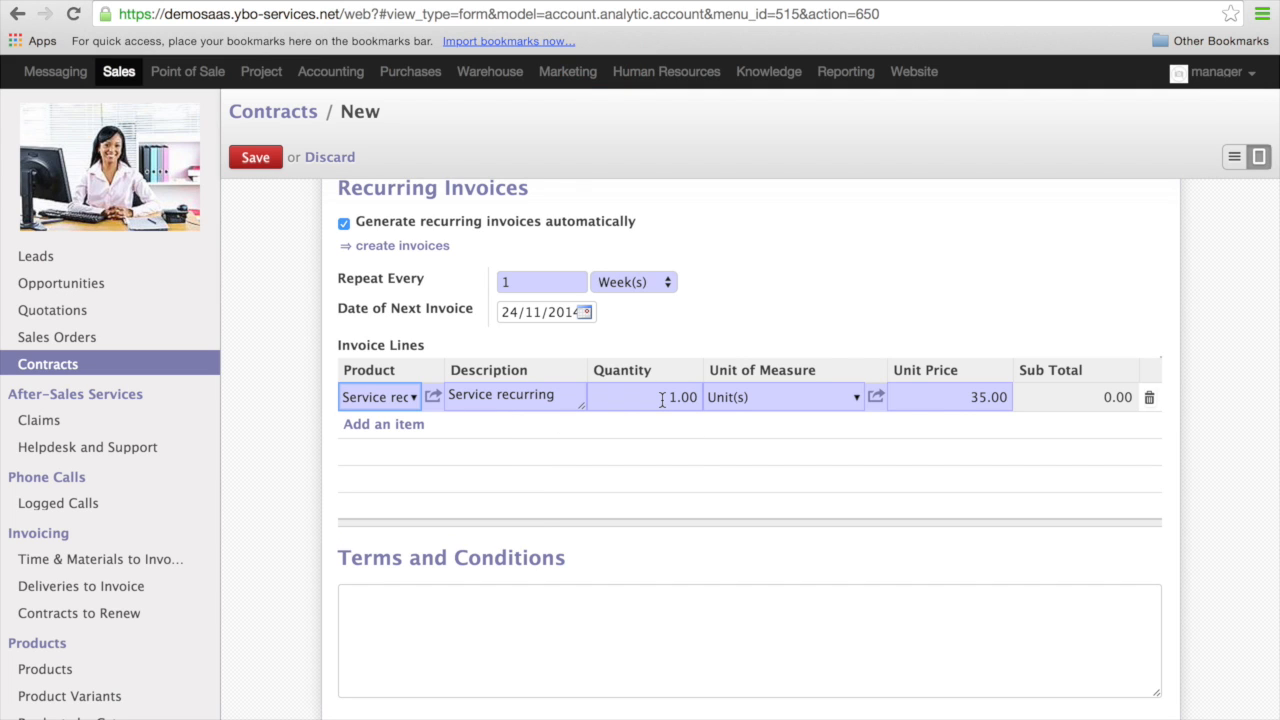
left_click(644, 396)
type("3")
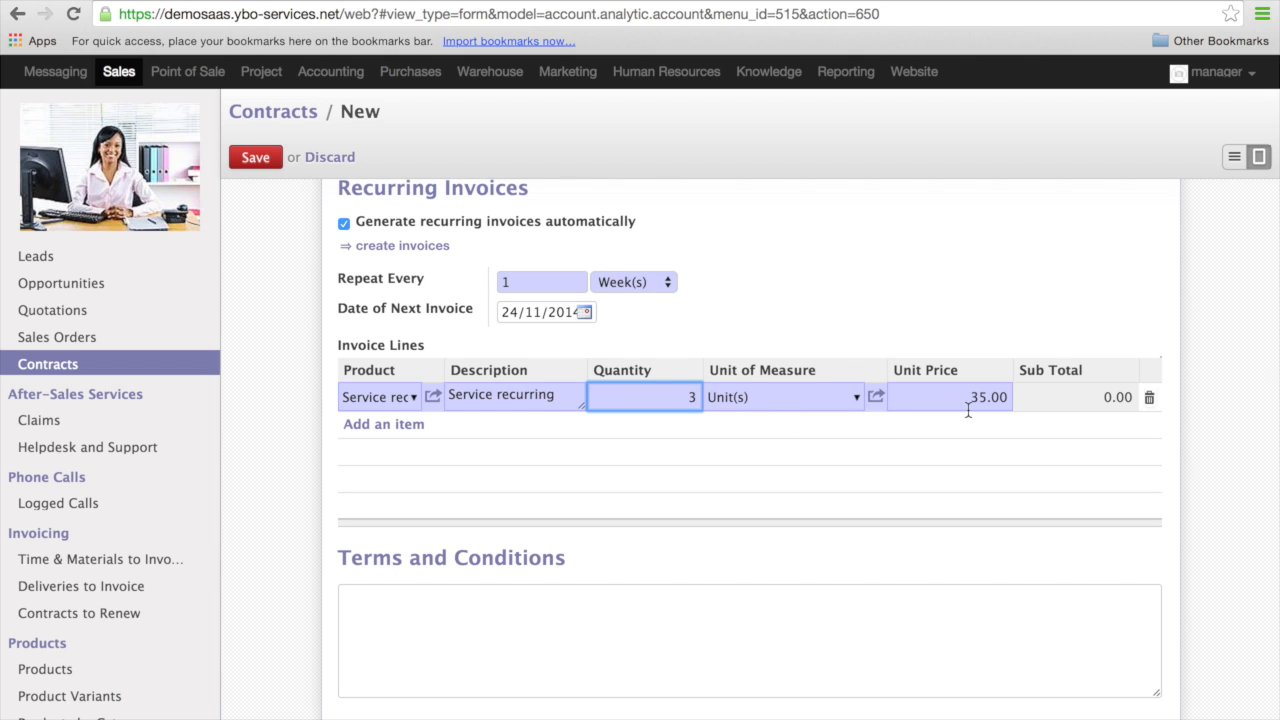
mouse_move(820, 428)
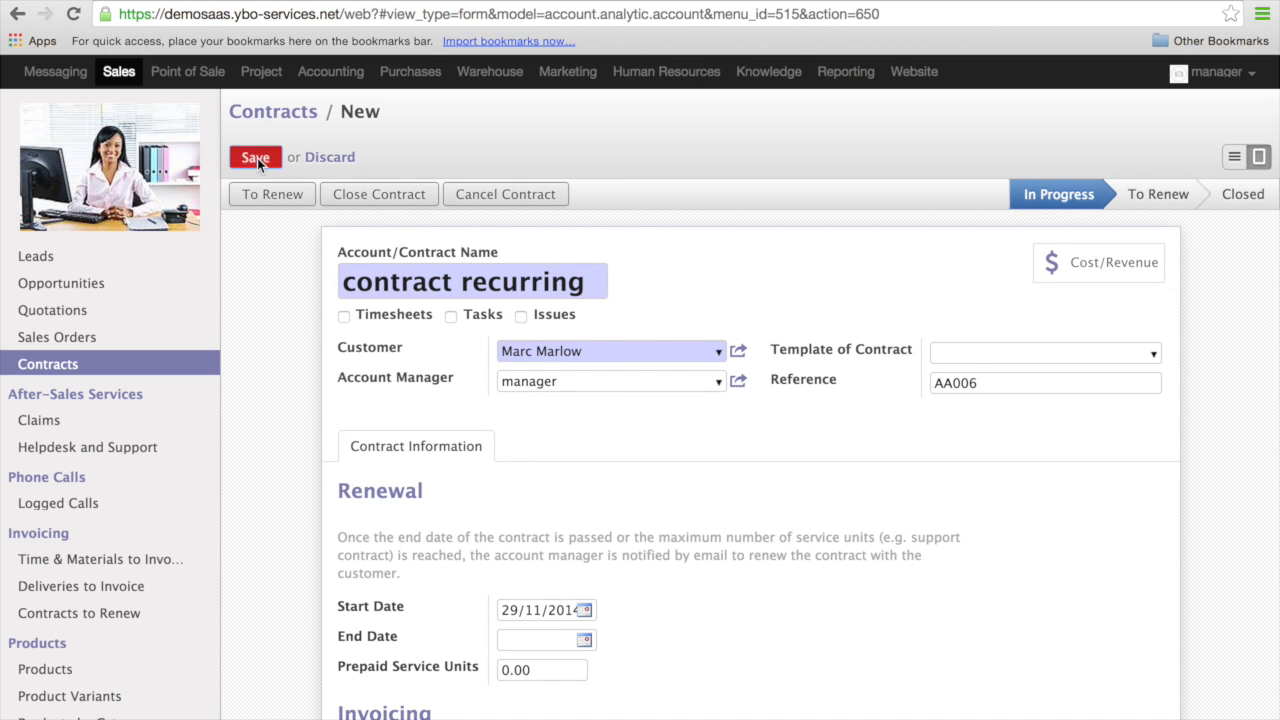
Save the contract and review its Recurring Invoices section totalling 105.00
left_click(256, 156)
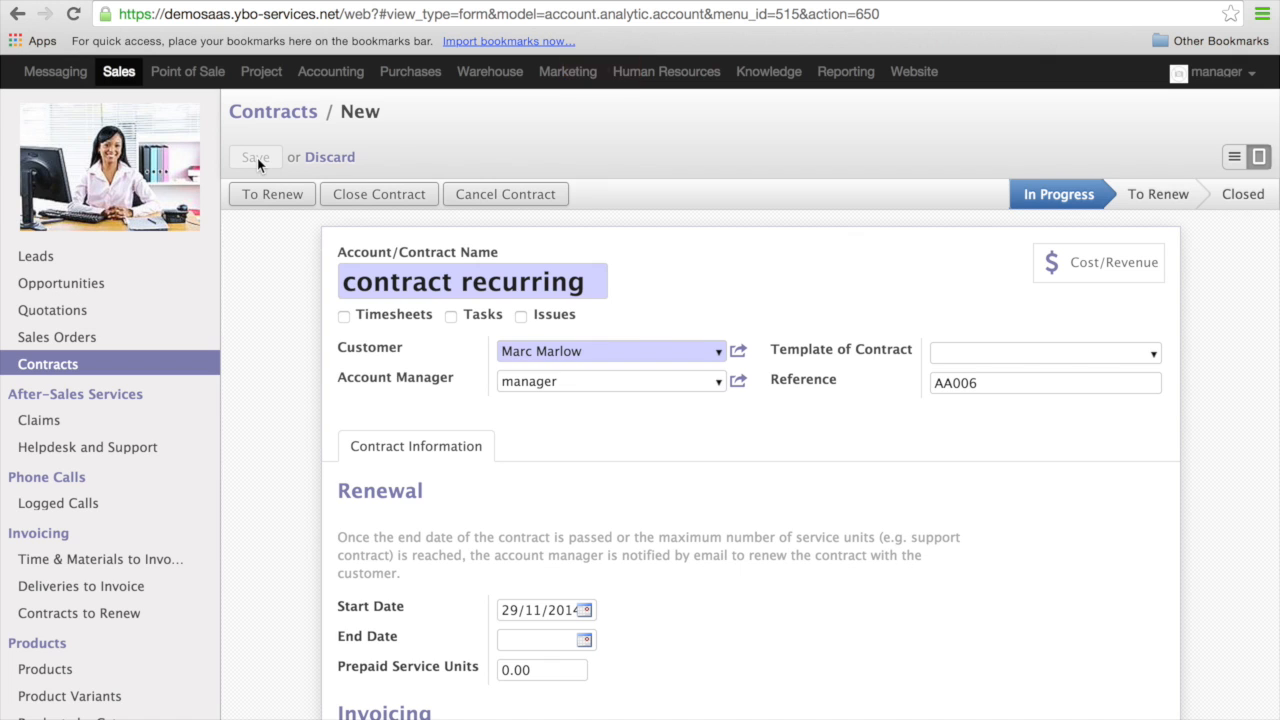
left_click(256, 156)
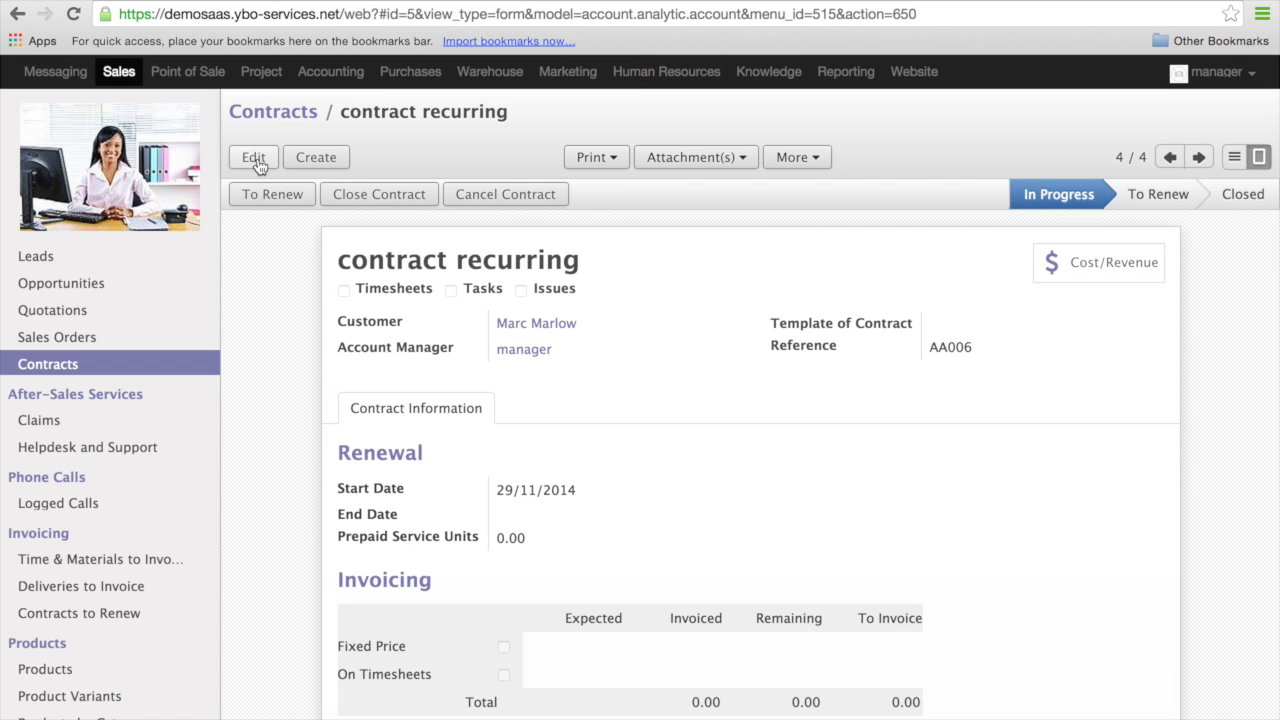
scroll("down", 3)
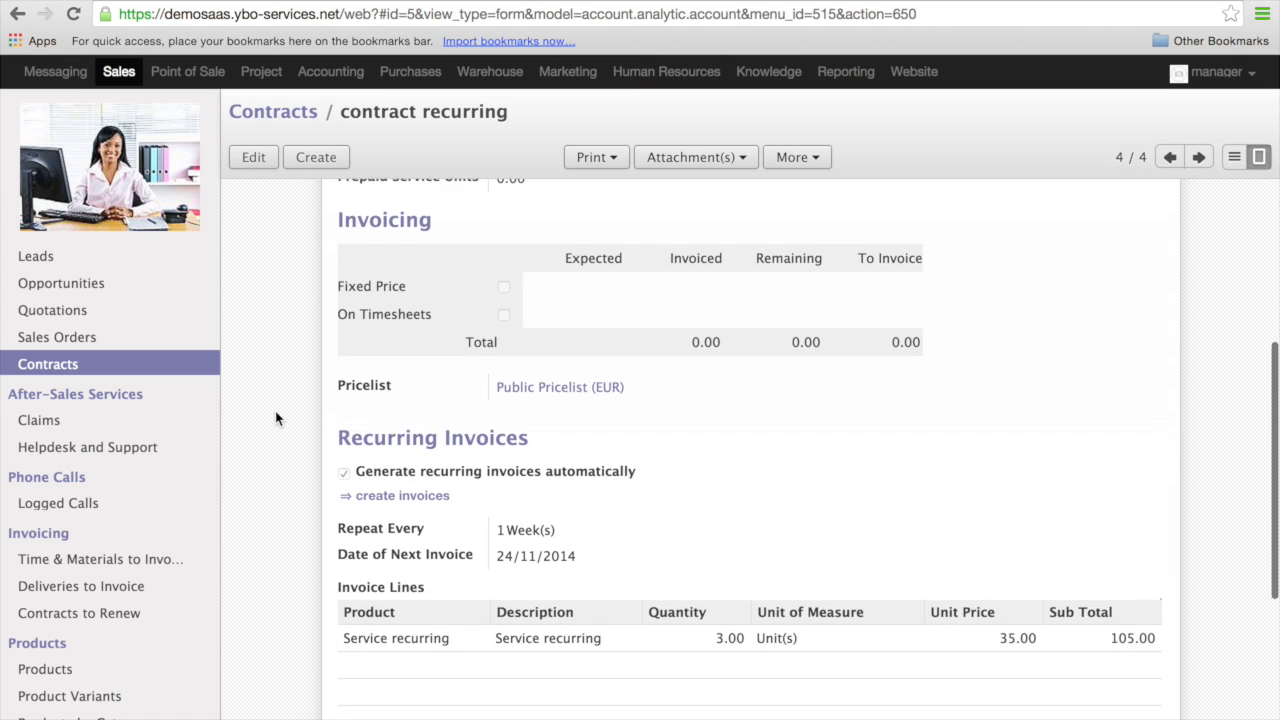
scroll("down", 3)
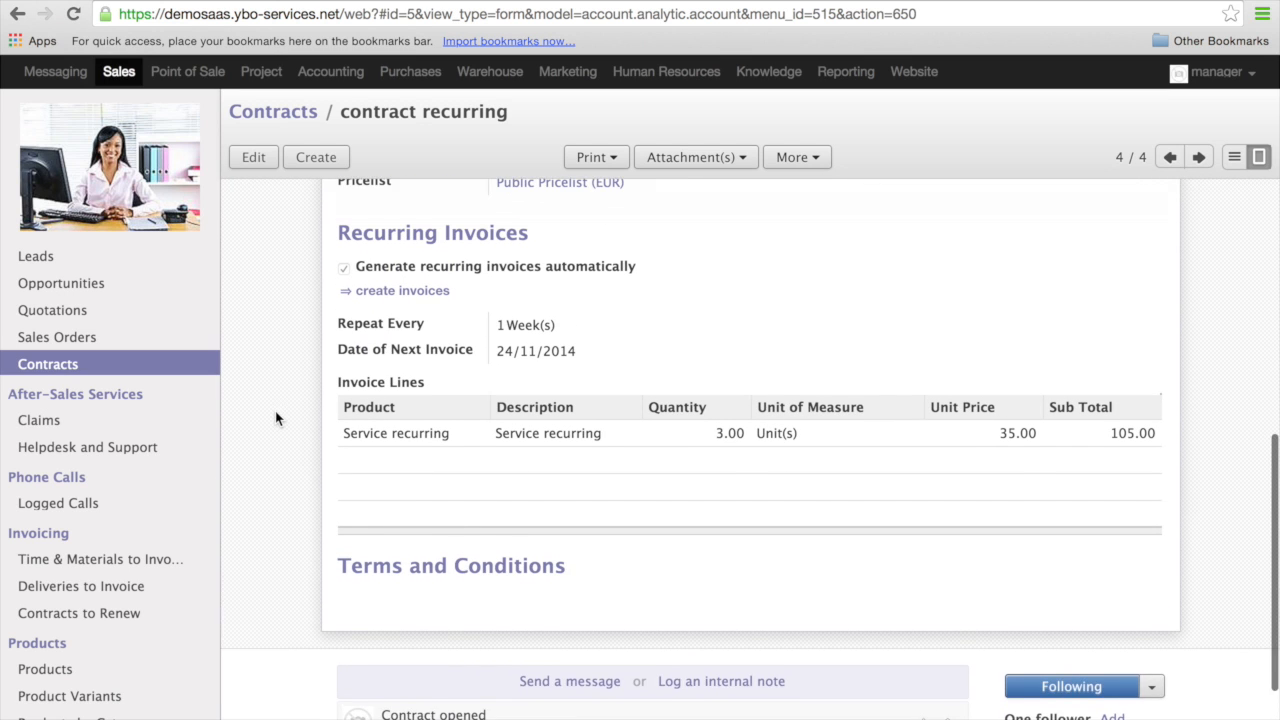
scroll("up", 3)
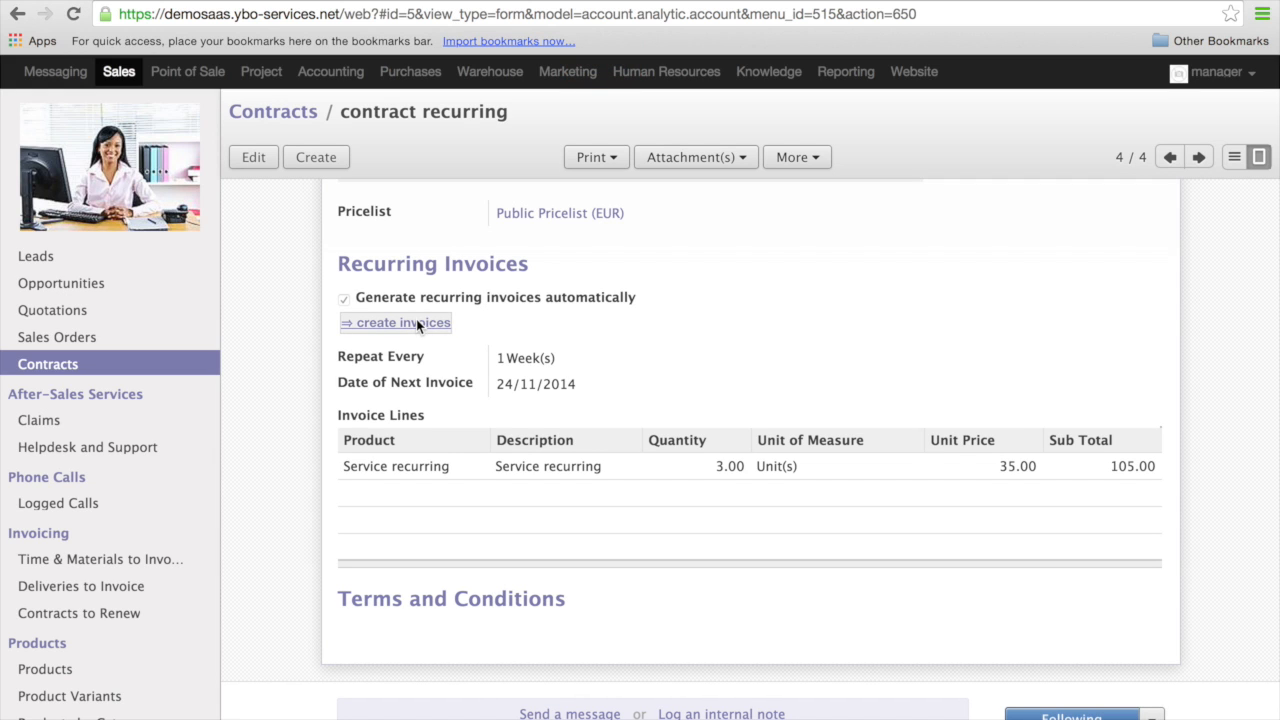
left_click(396, 322)
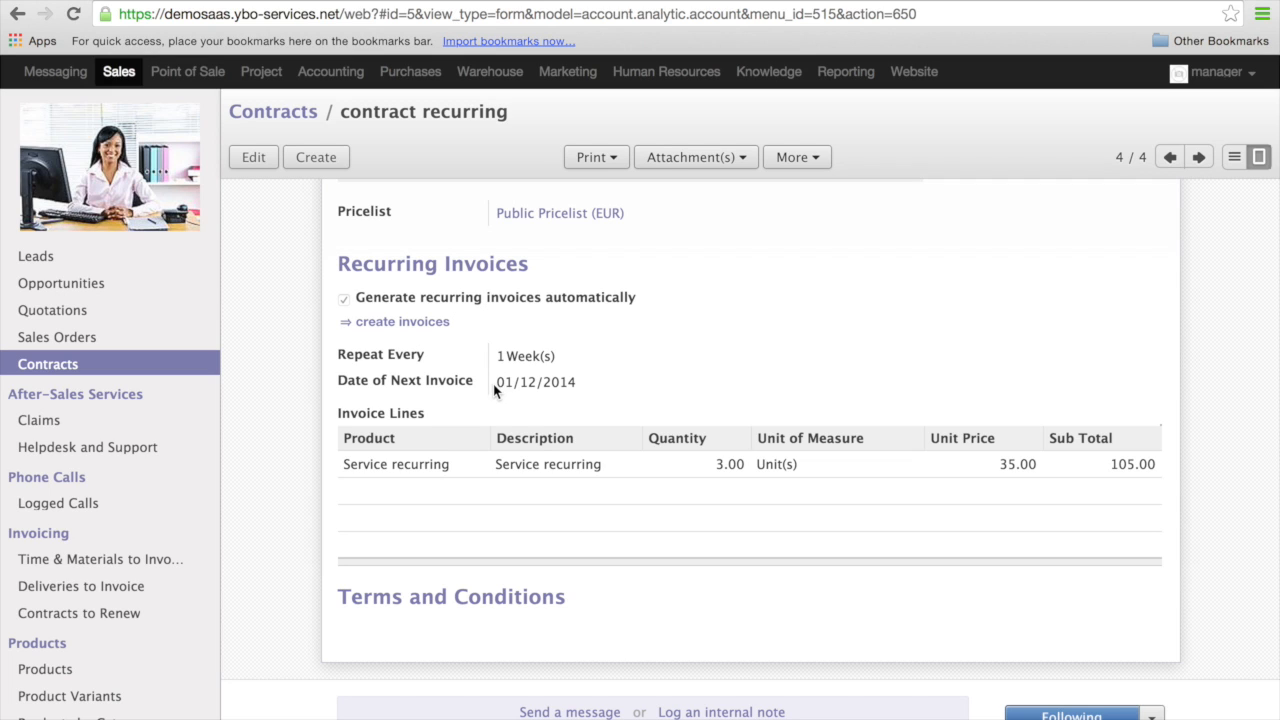
double_click(536, 382)
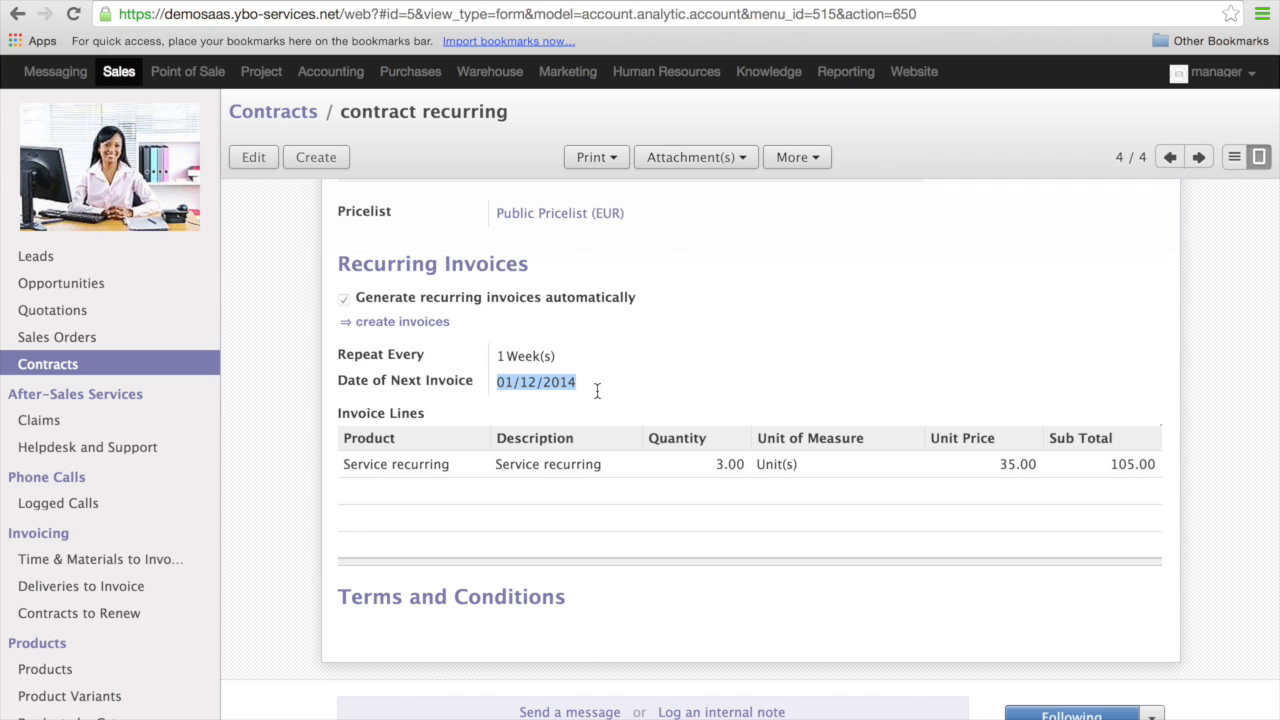
mouse_move(520, 400)
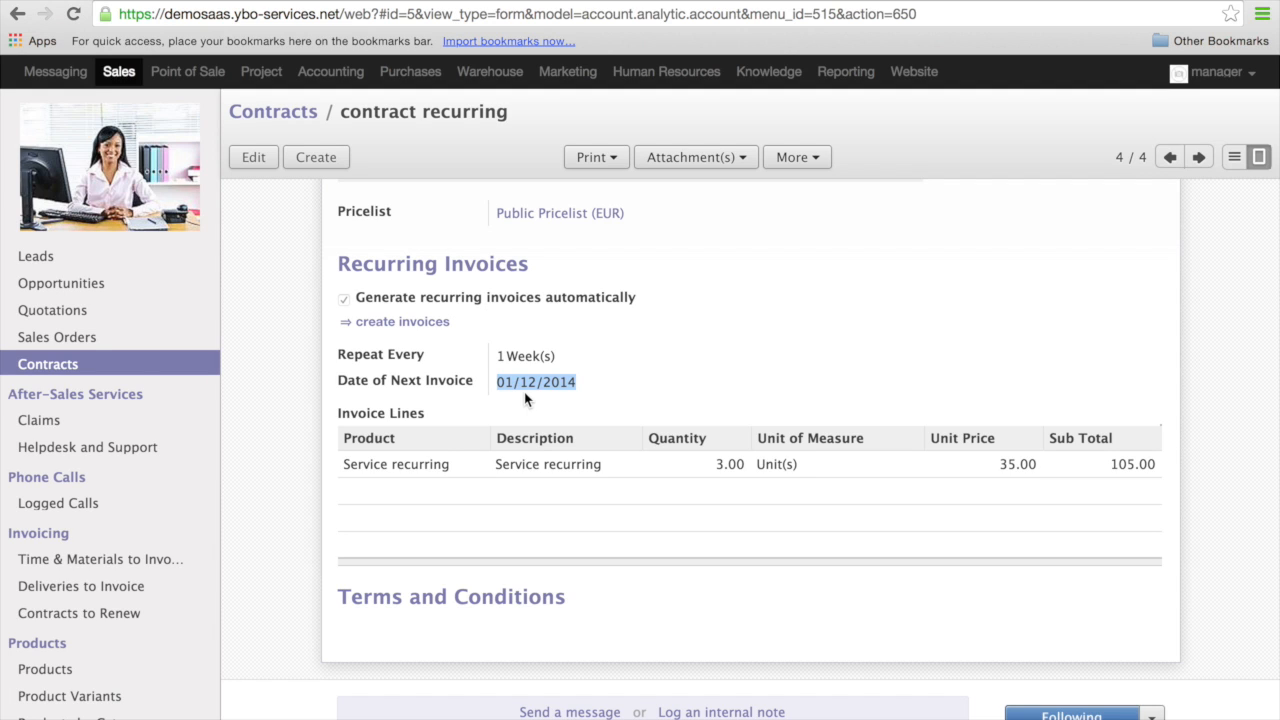
mouse_move(528, 404)
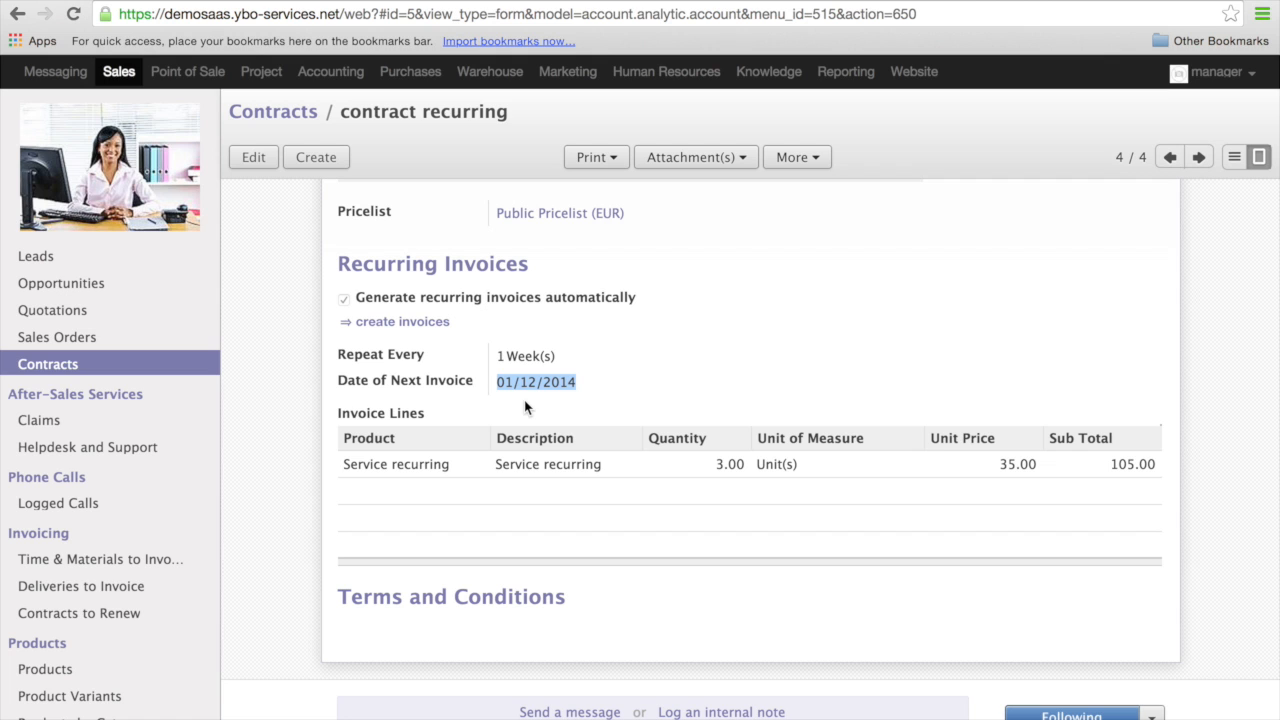
scroll("up", 3)
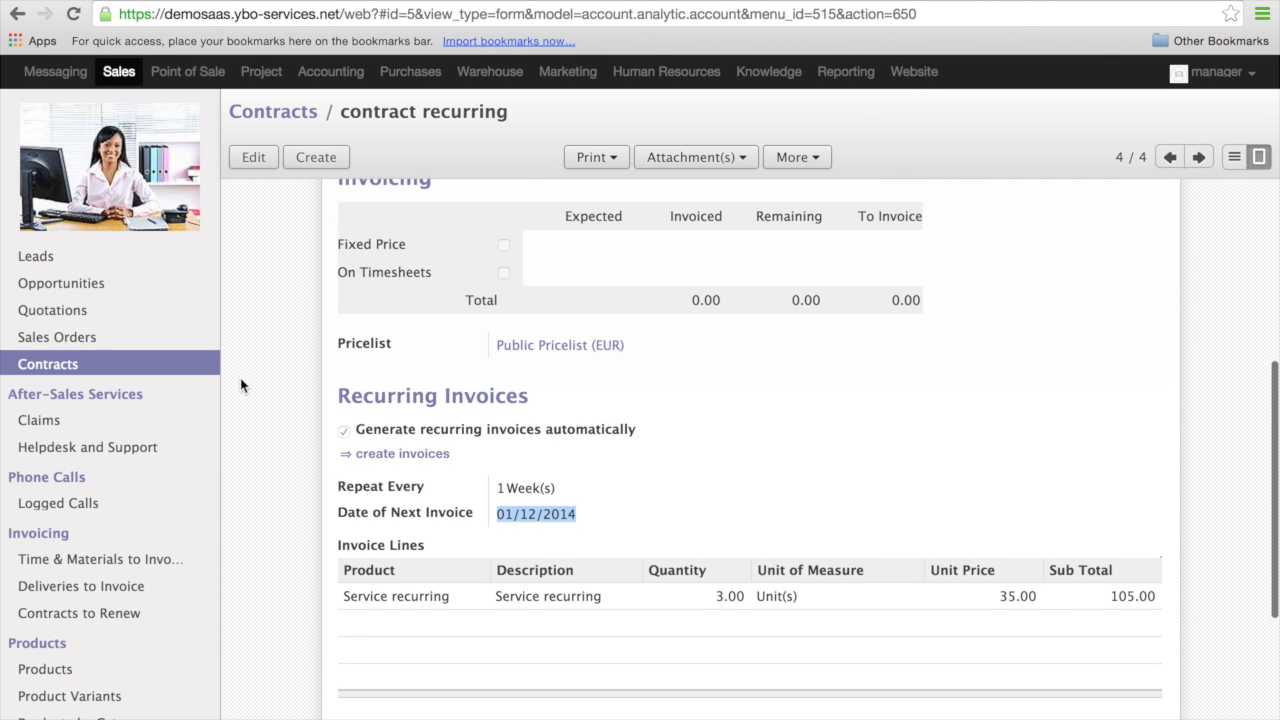
scroll("up", 3)
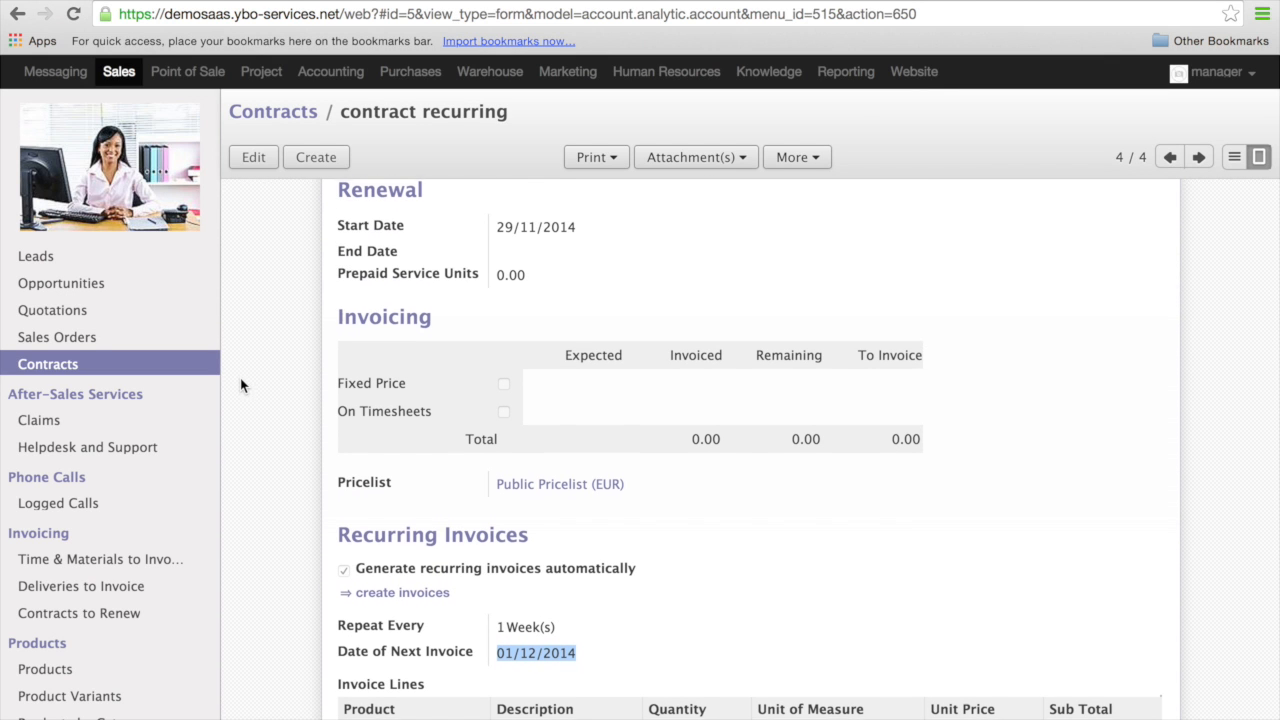
scroll("up", 3)
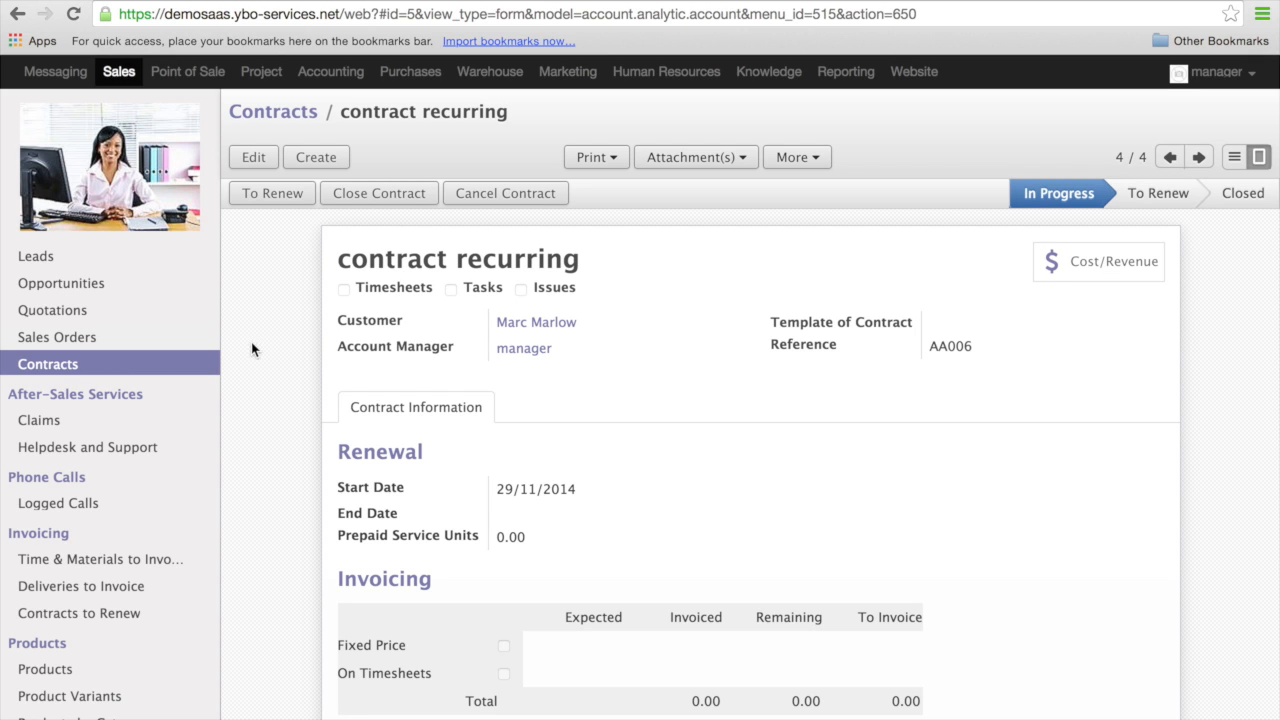
mouse_move(212, 80)
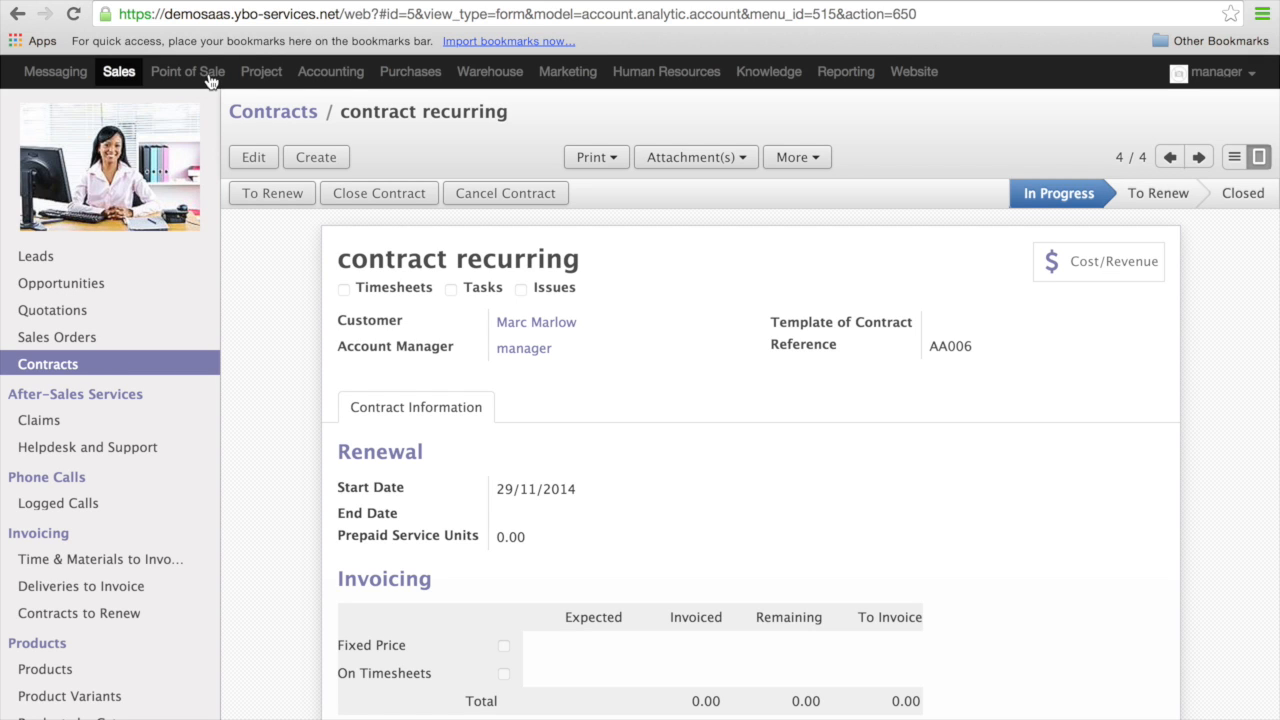
Go to Accounting's Customer Invoices list showing the draft AA006 invoice
left_click(330, 72)
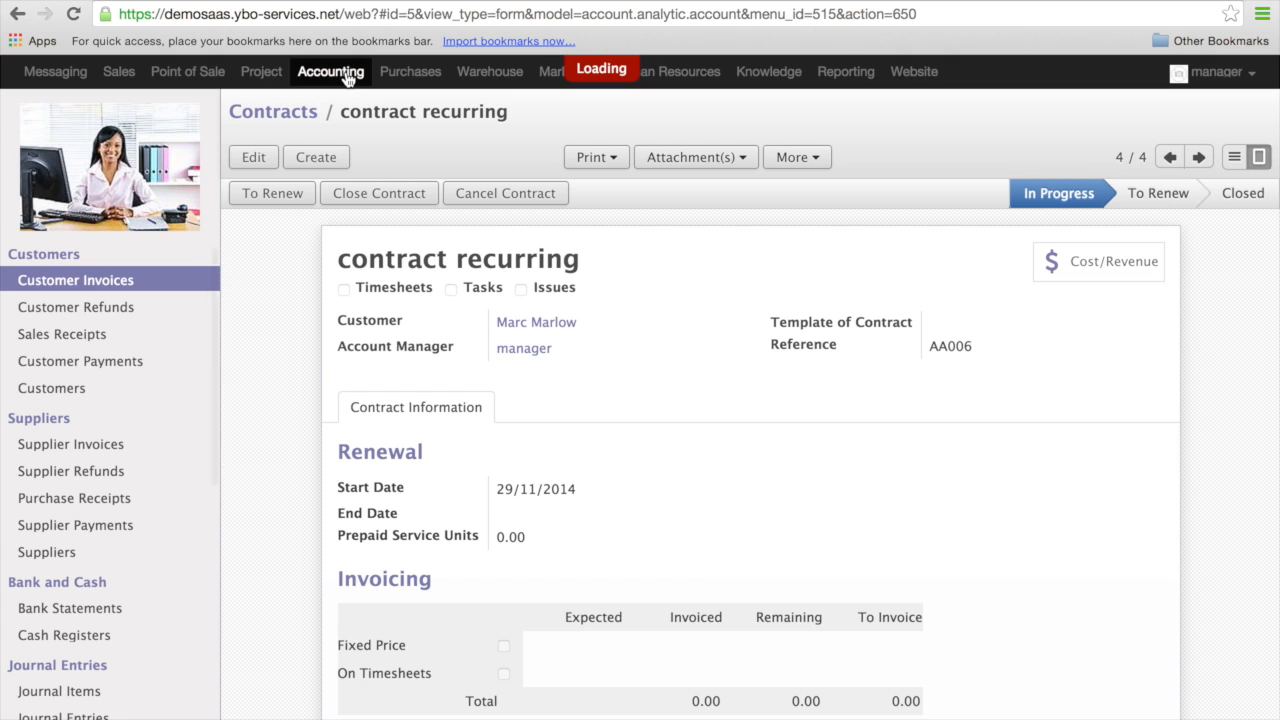
left_click(76, 280)
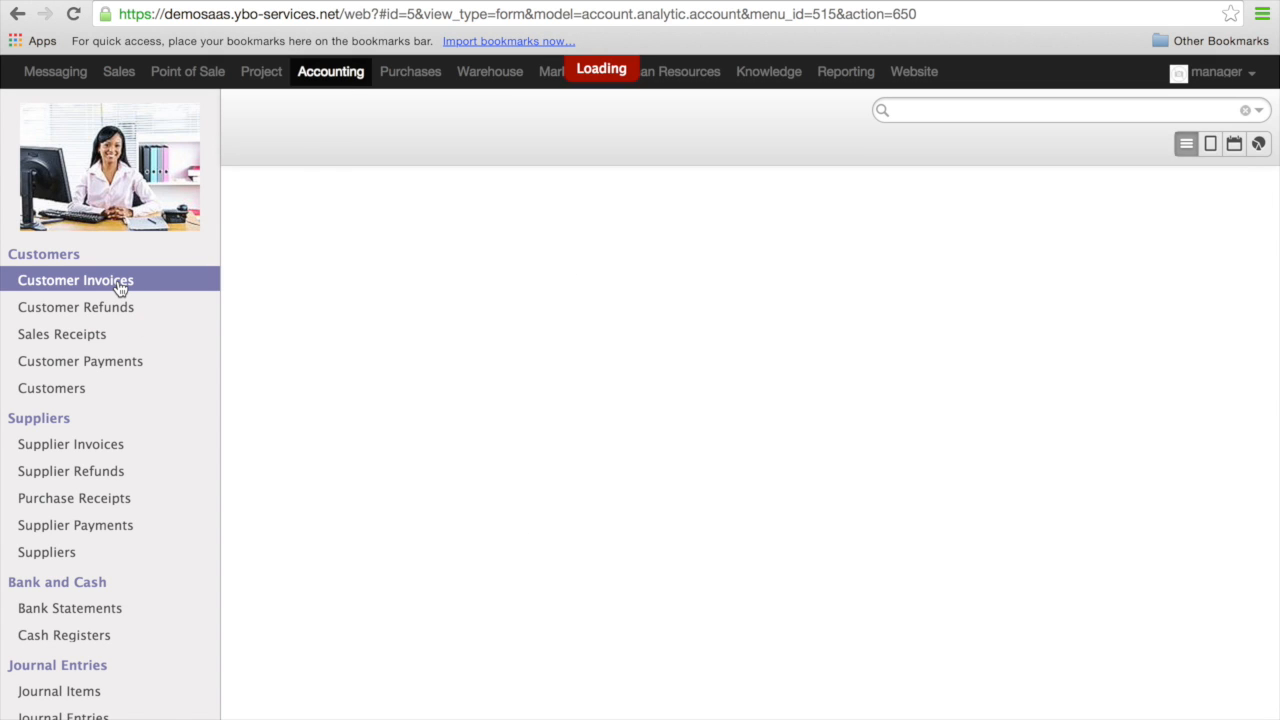
left_click(76, 280)
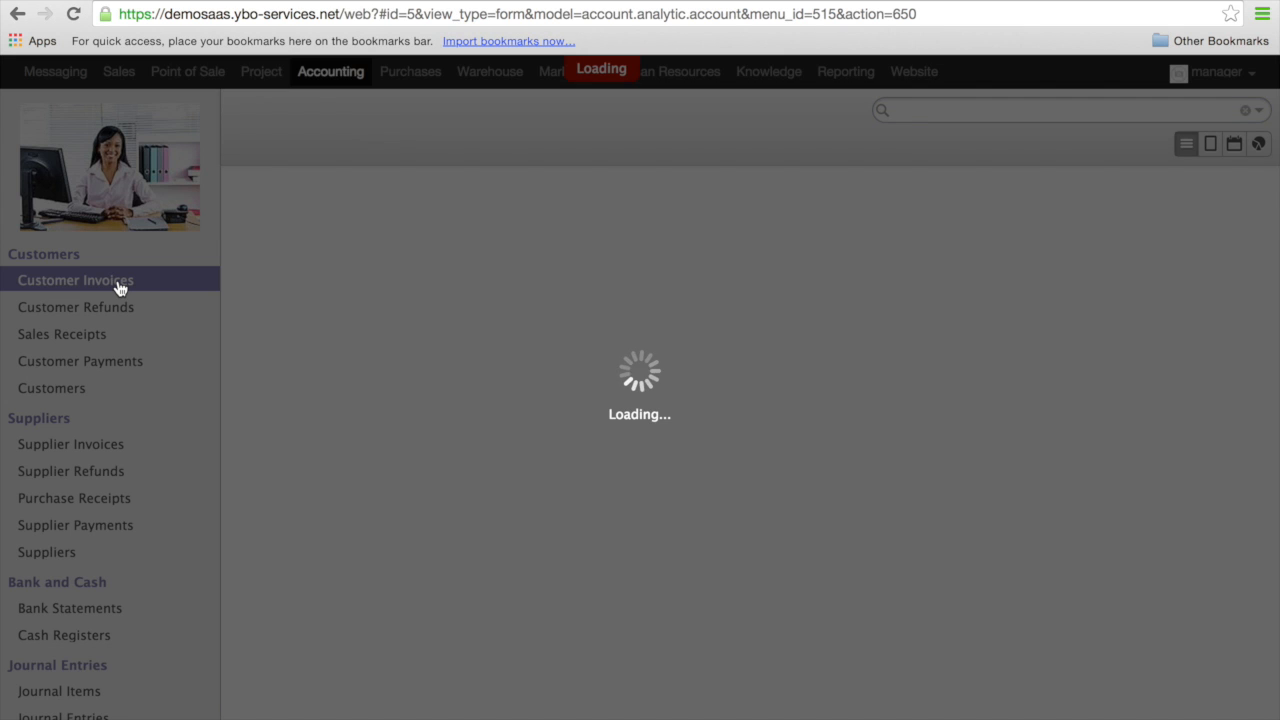
left_click(76, 280)
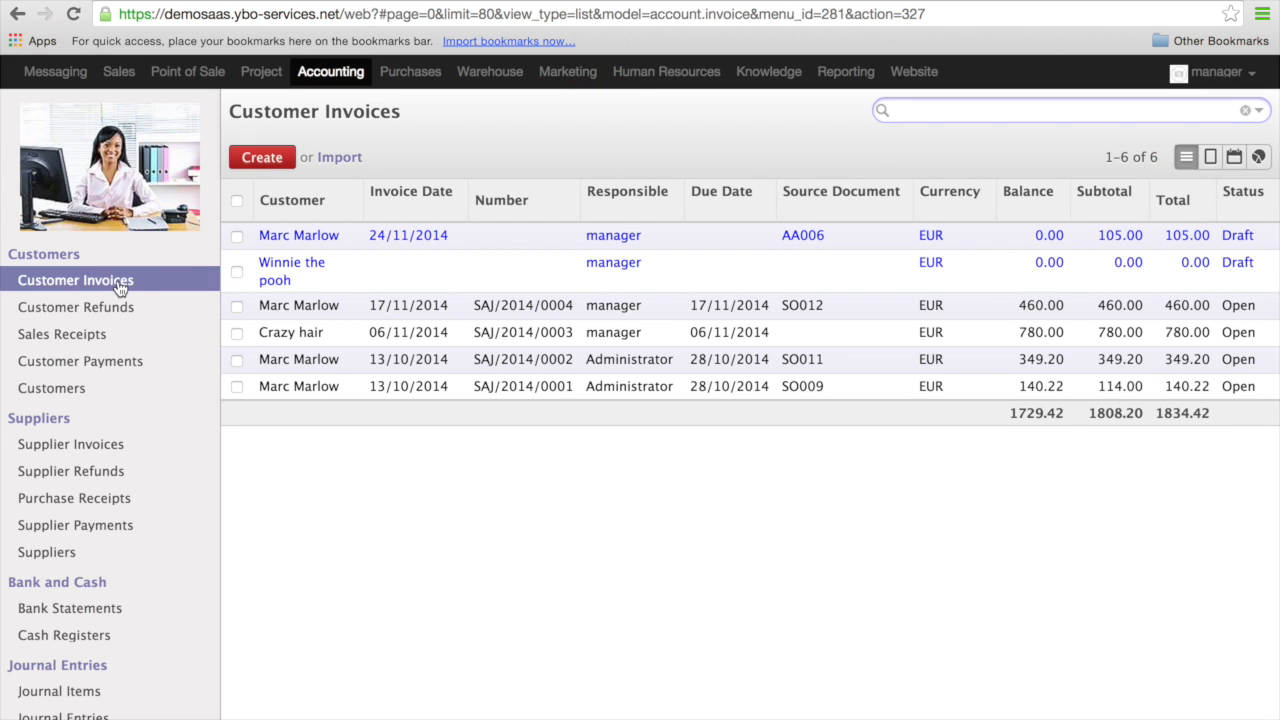
left_click(298, 236)
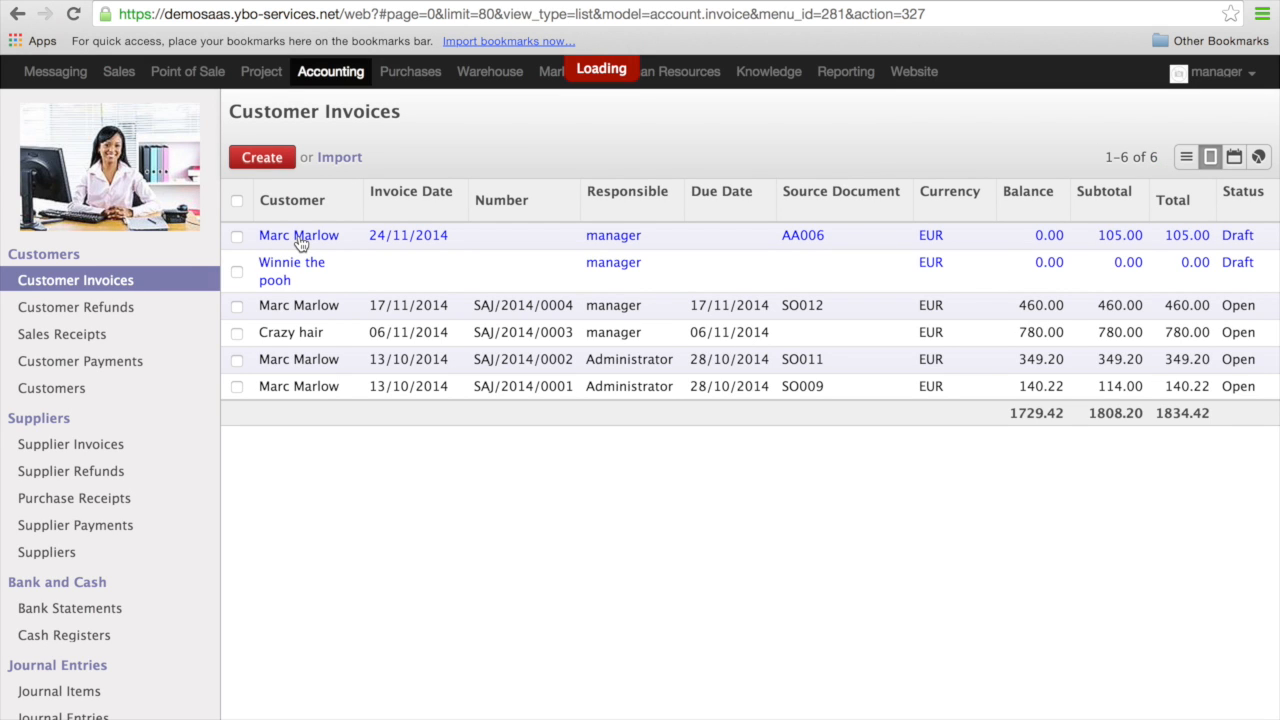
Review the AA006 draft invoice's Service recurring line of 3 at 35.00 totalling 105.00
left_click(298, 236)
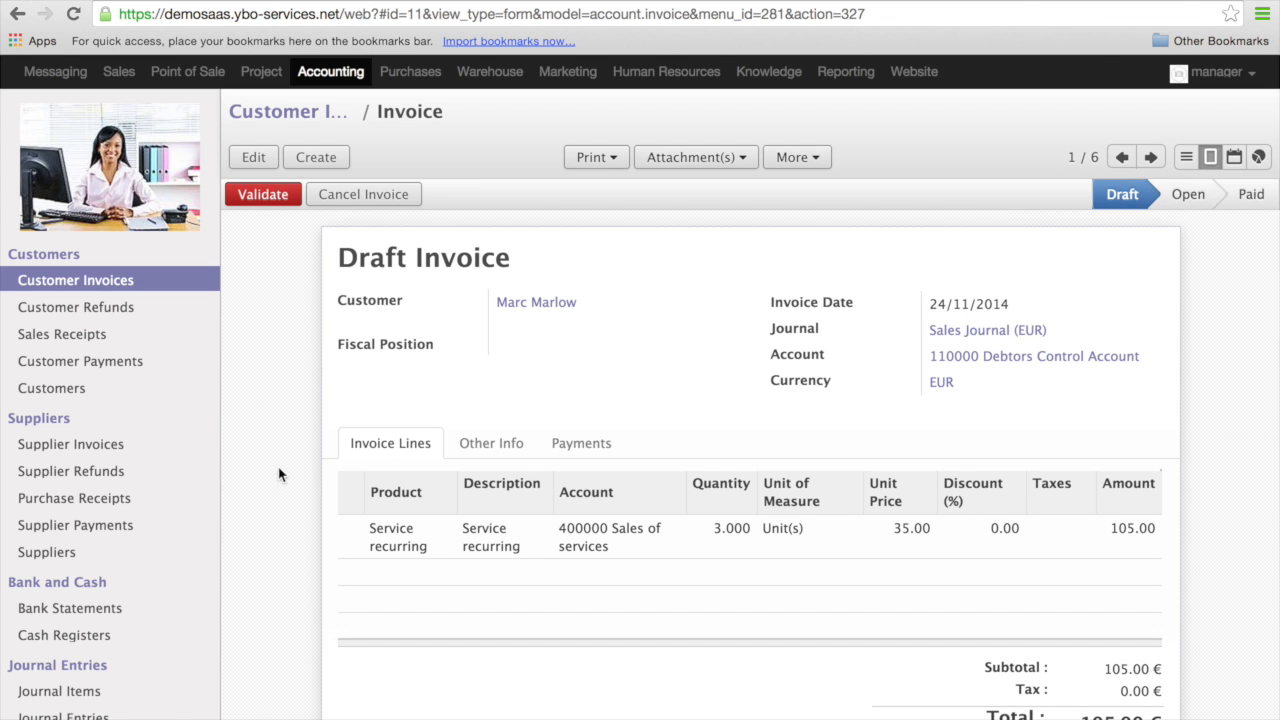
scroll("down", 3)
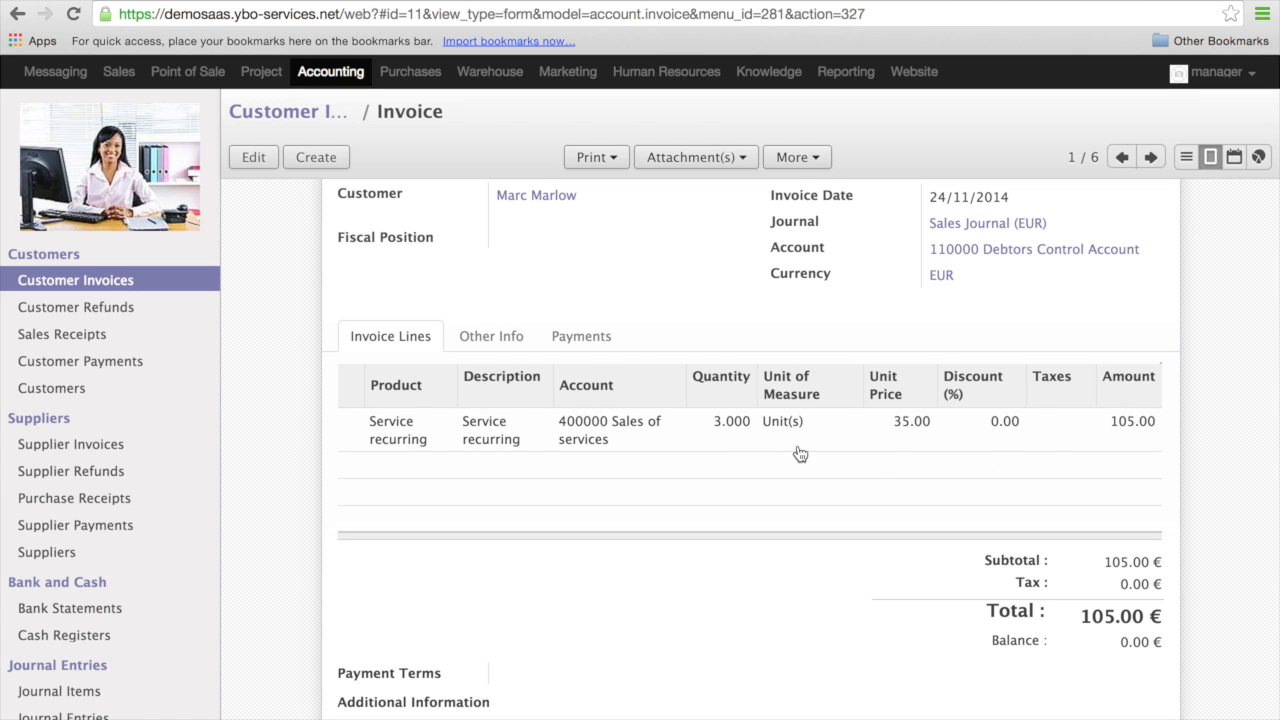
mouse_move(916, 444)
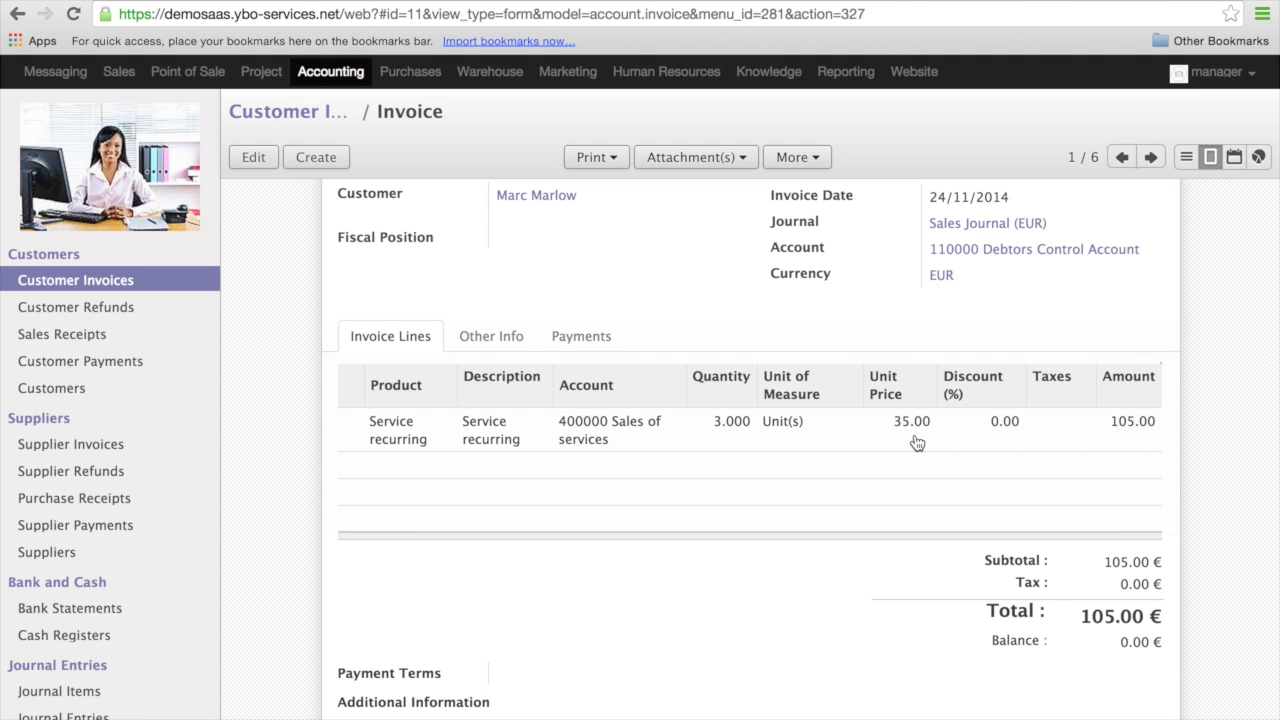
mouse_move(1124, 436)
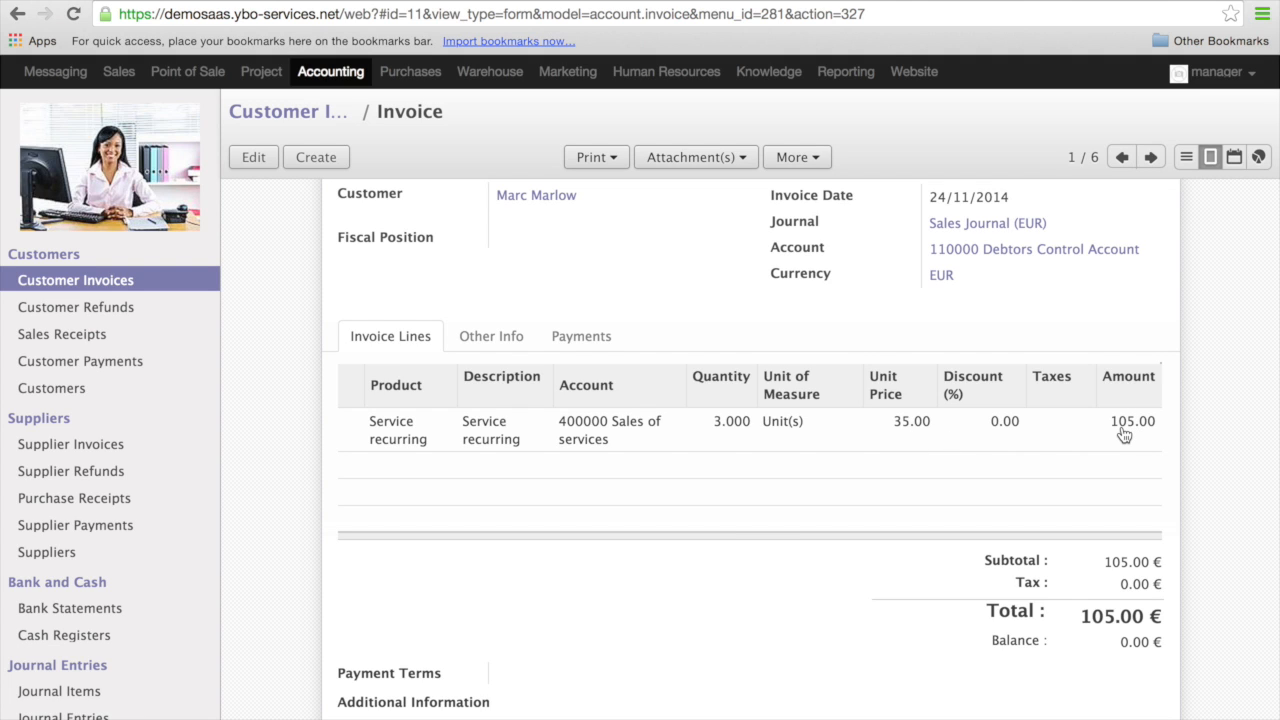
scroll("down", 3)
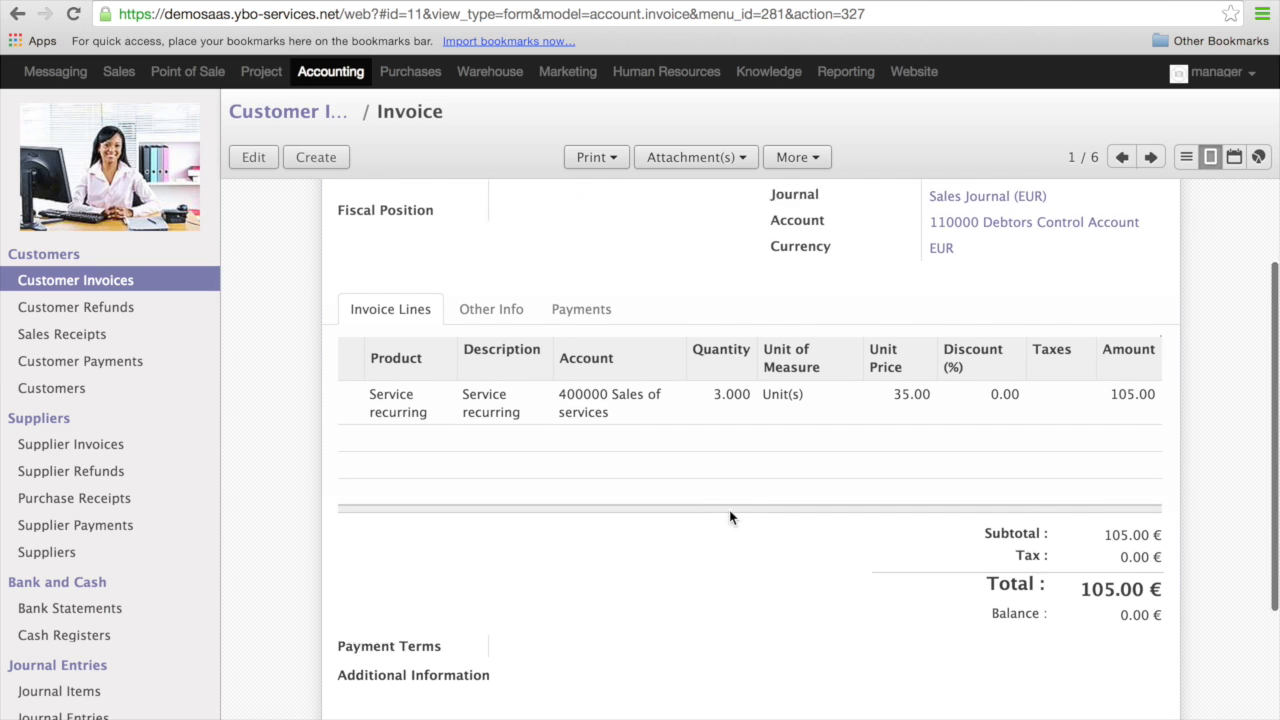
scroll("up", 3)
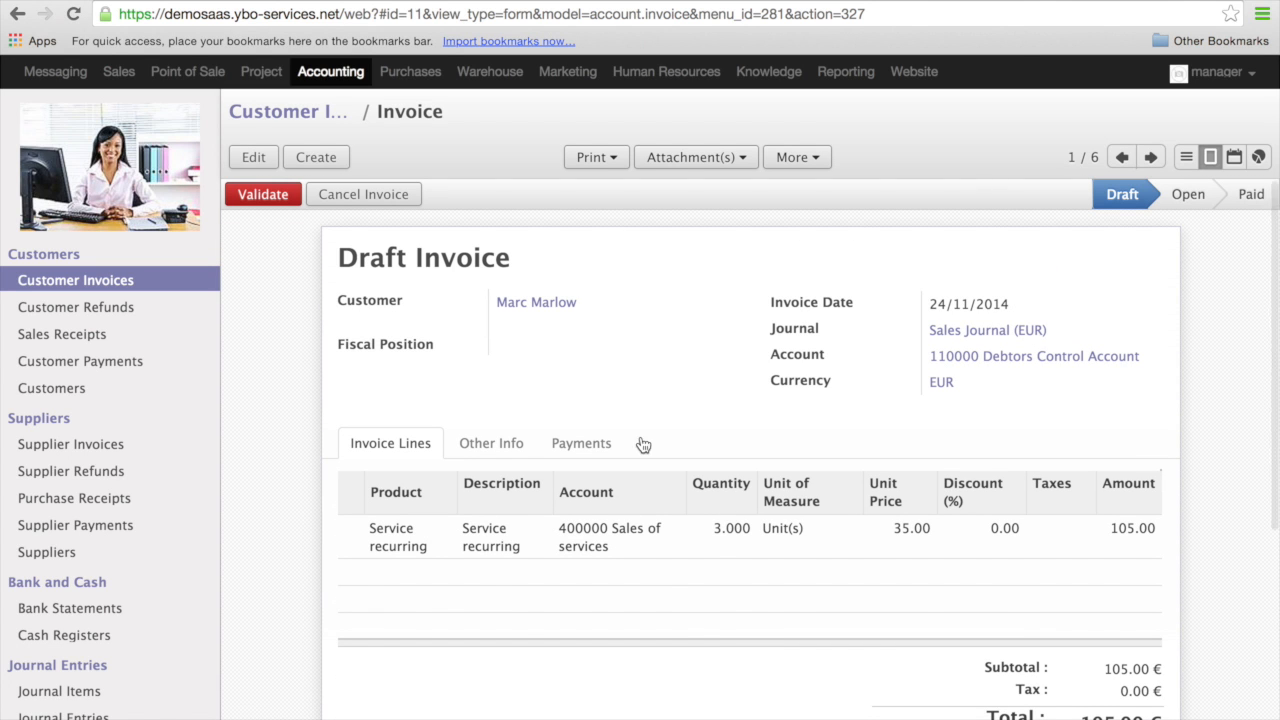
mouse_move(264, 194)
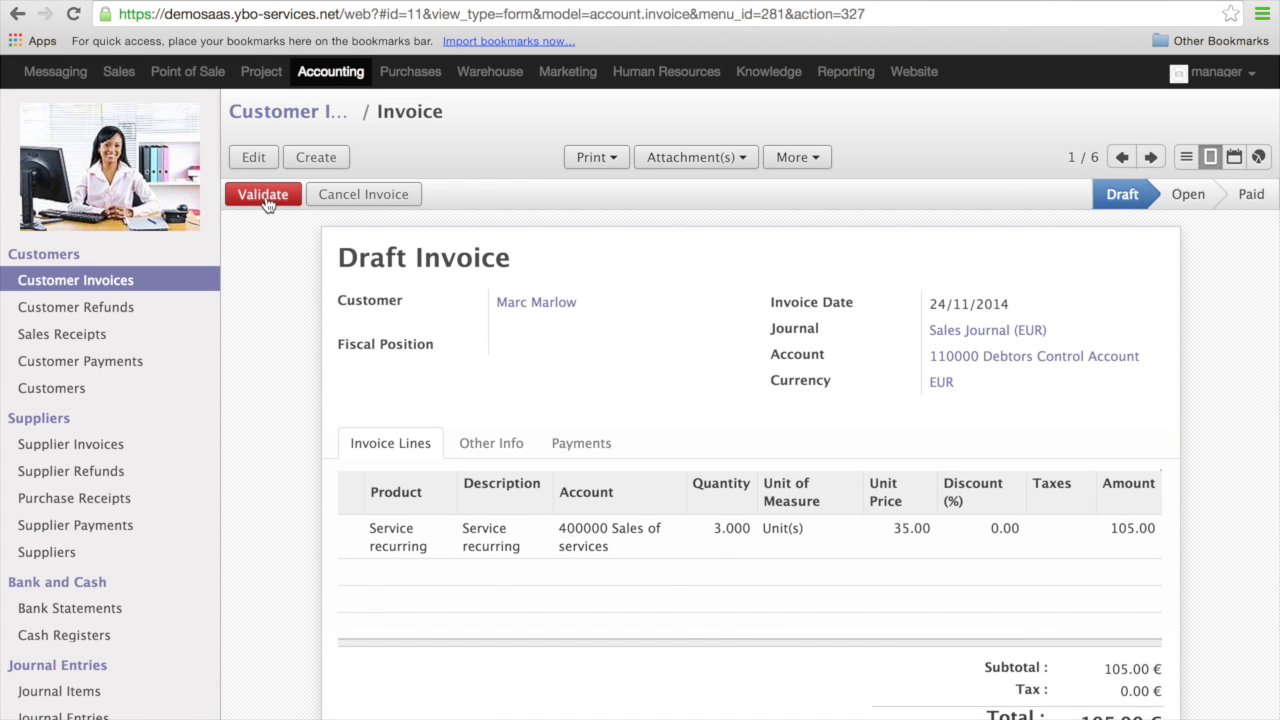
Validate the draft invoice into open invoice SAJ/2014/0005
left_click(264, 194)
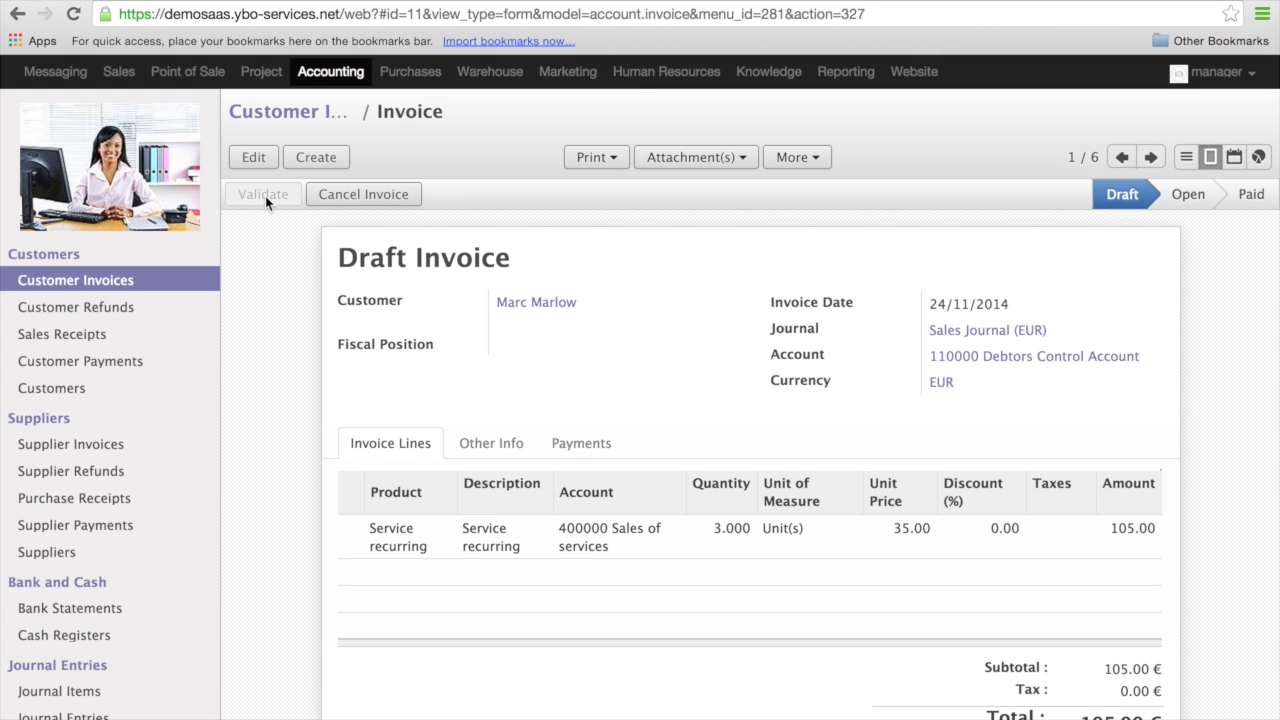
left_click(262, 194)
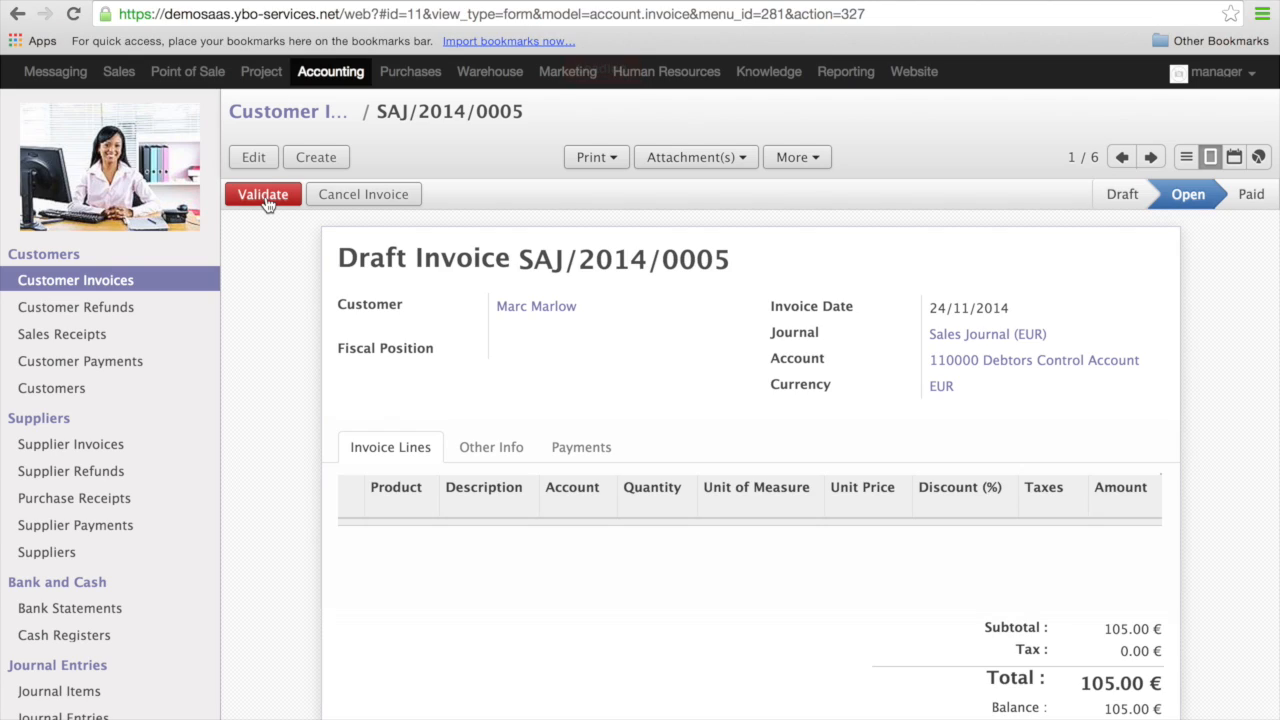
left_click(264, 194)
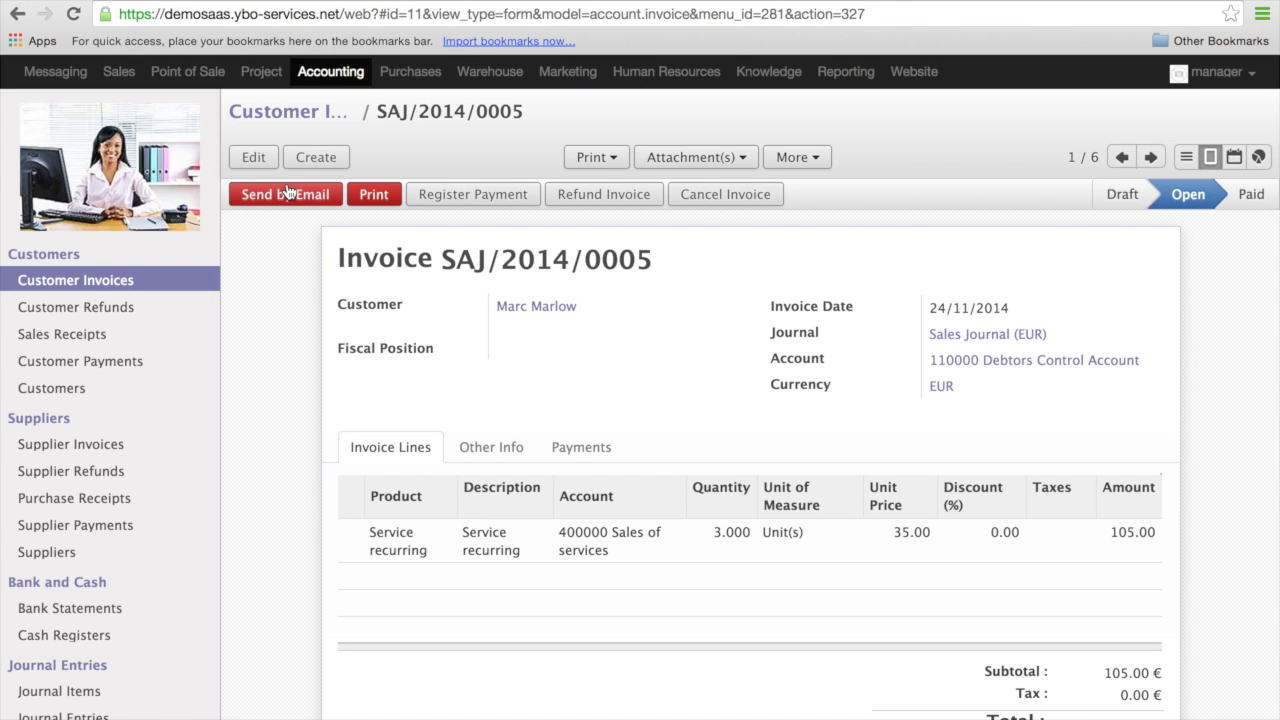
mouse_move(290, 198)
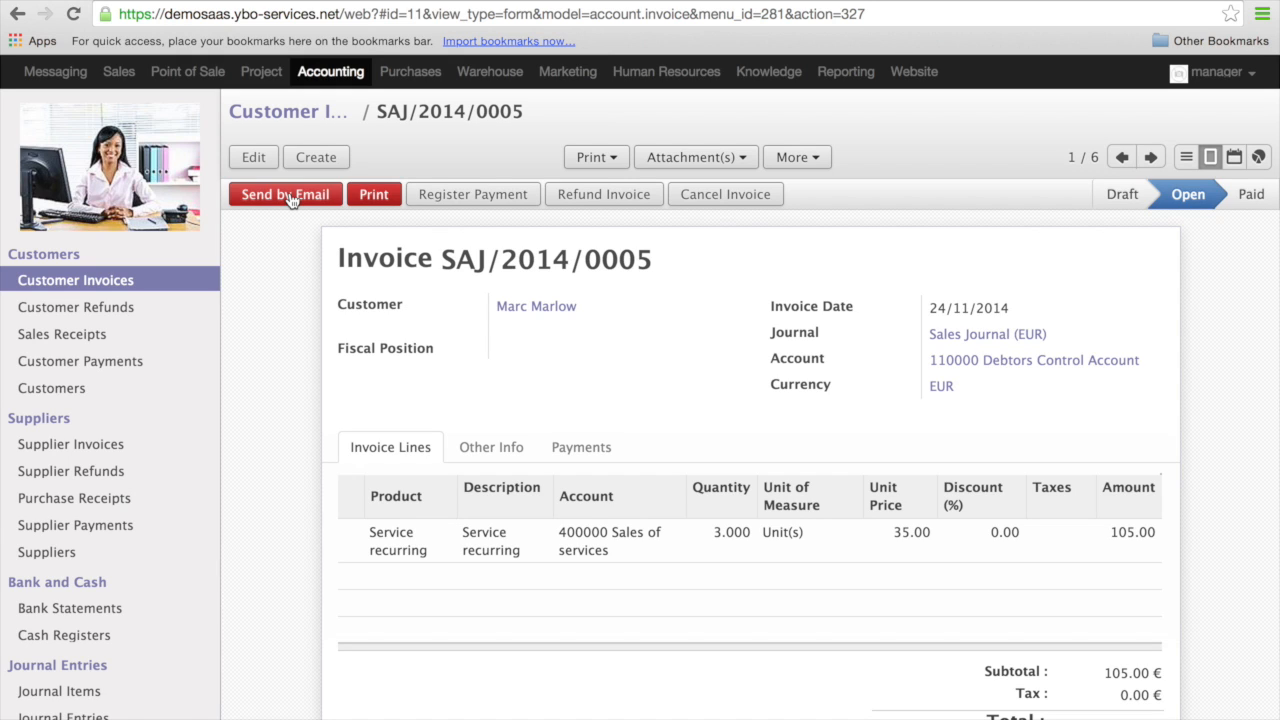
mouse_move(290, 270)
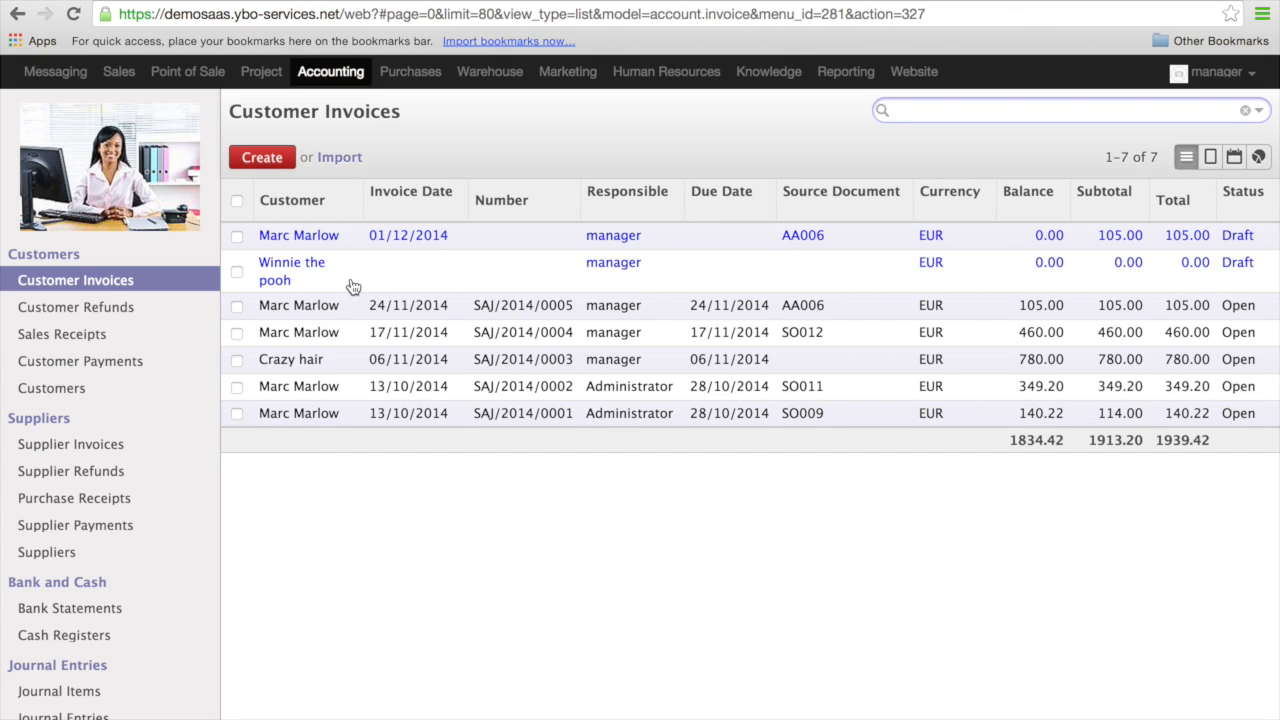
mouse_move(432, 542)
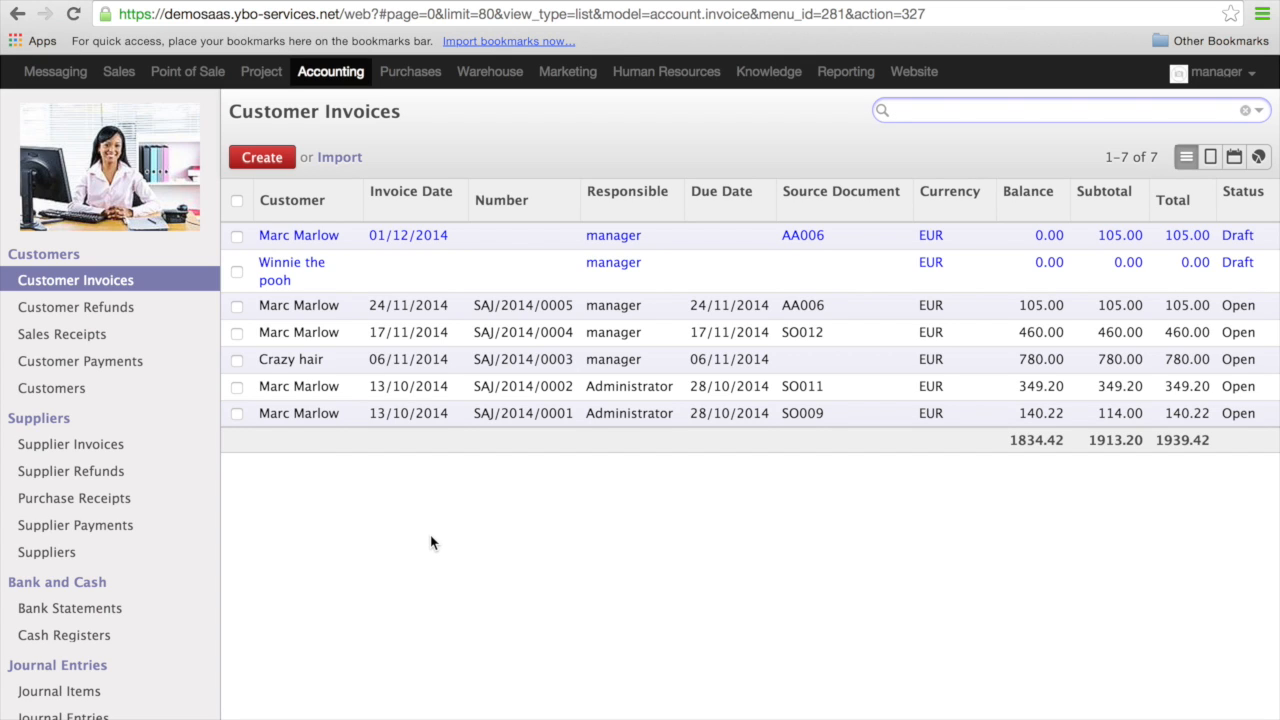